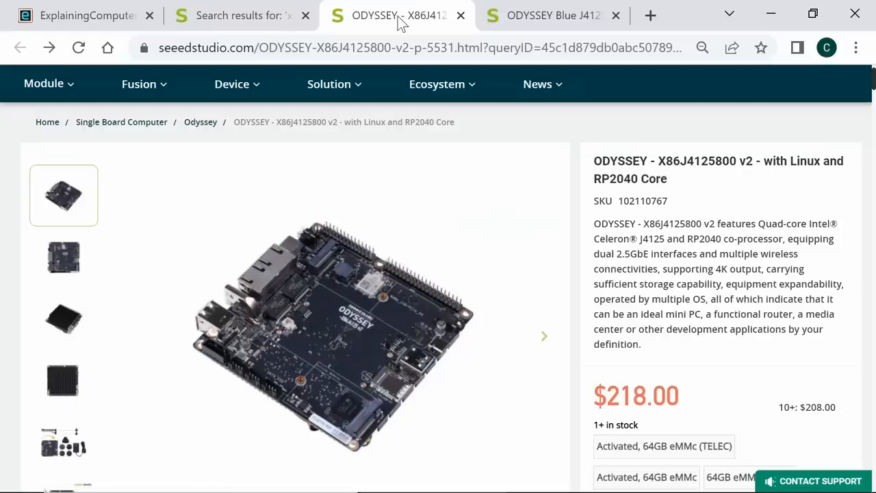
# Launch Windows Settings from Start and view the Accounts page
pyautogui.click(553, 15)
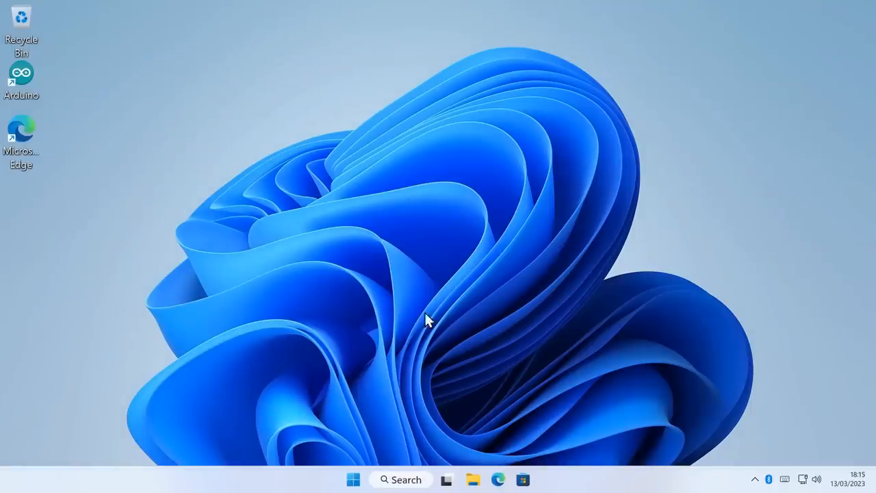
pyautogui.click(354, 479)
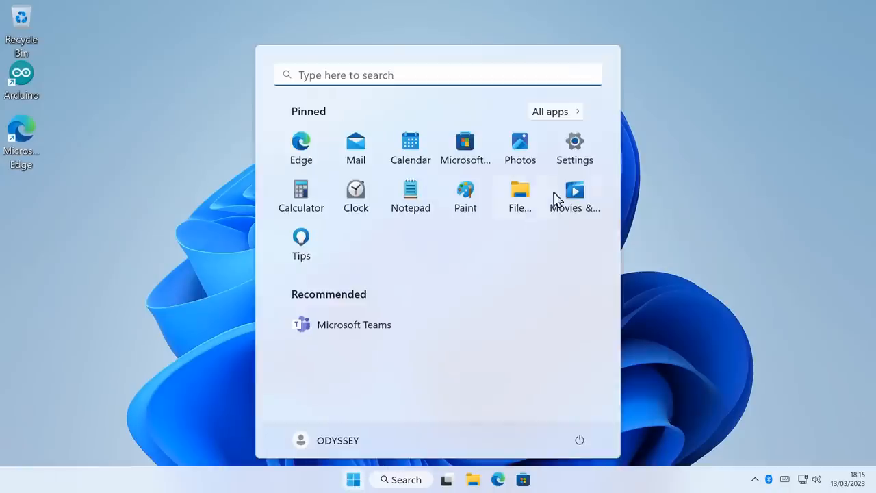
pyautogui.click(574, 141)
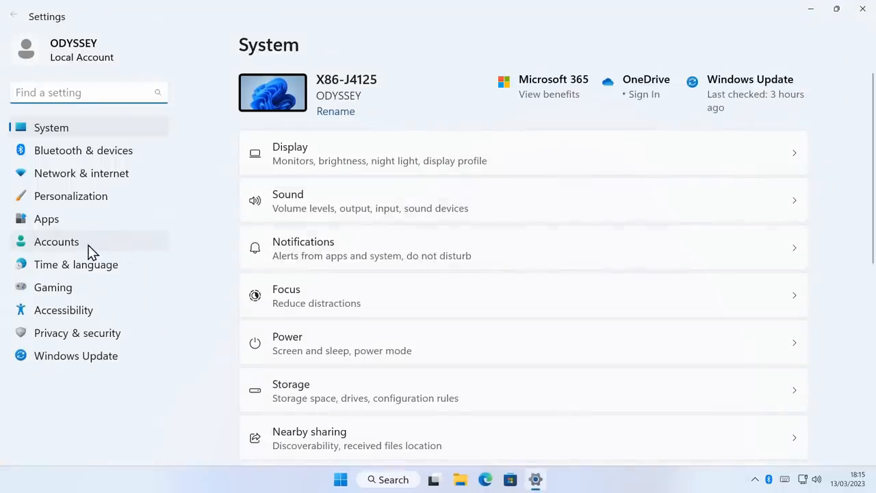
pyautogui.click(56, 242)
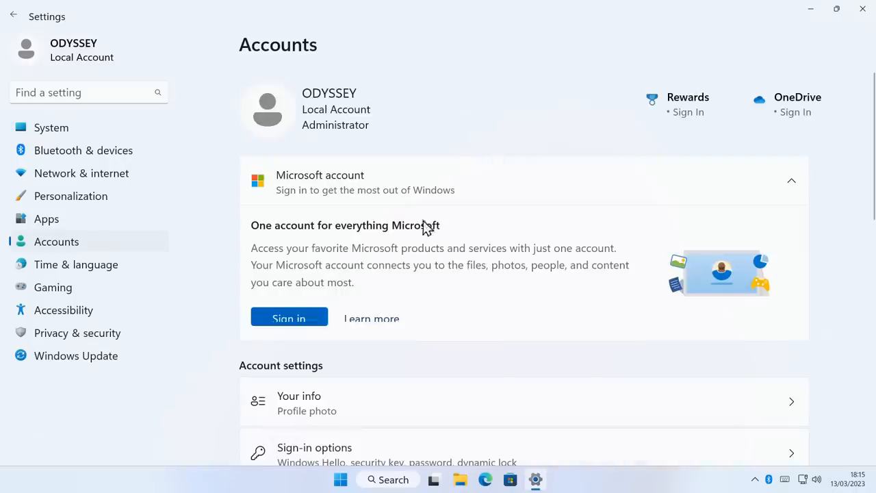
pyautogui.moveTo(435, 128)
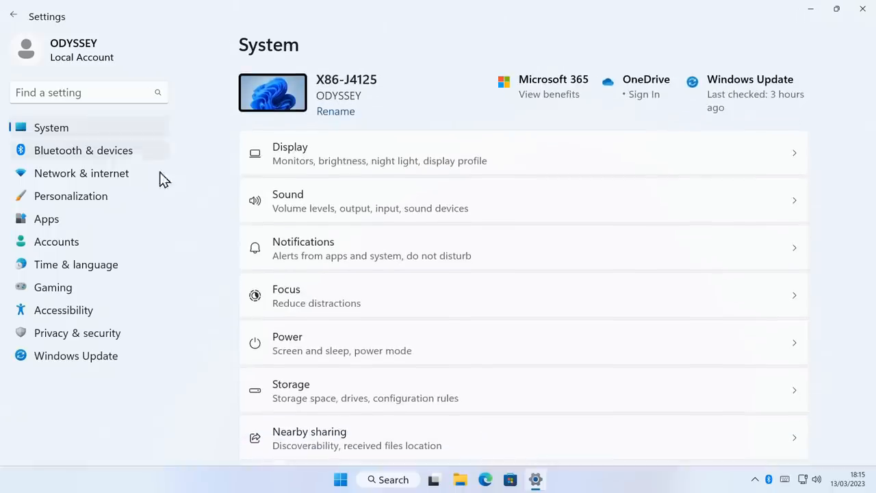
# Check System > About specs, then the activation page showing Windows 11 Pro active
pyautogui.scroll(-3)
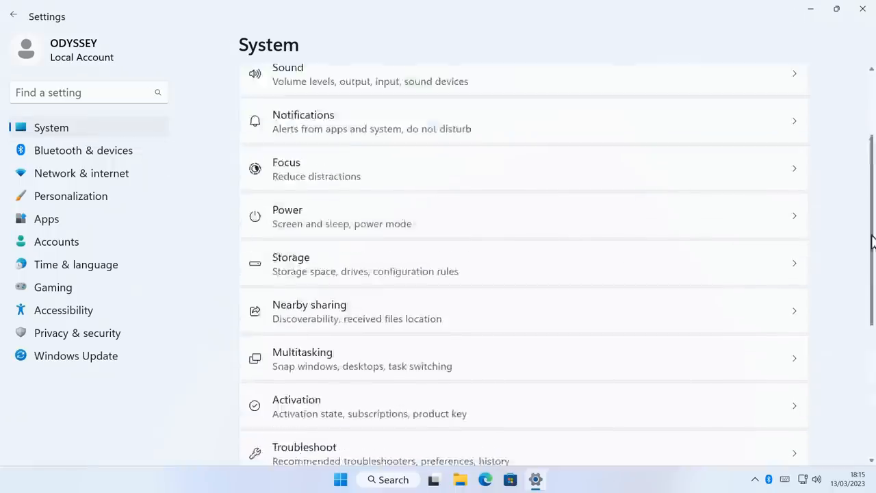
pyautogui.scroll(-3)
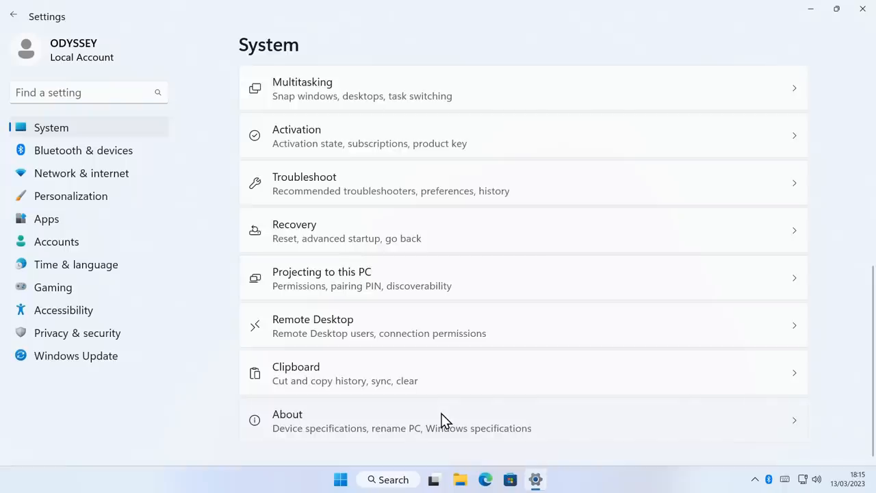
pyautogui.click(288, 420)
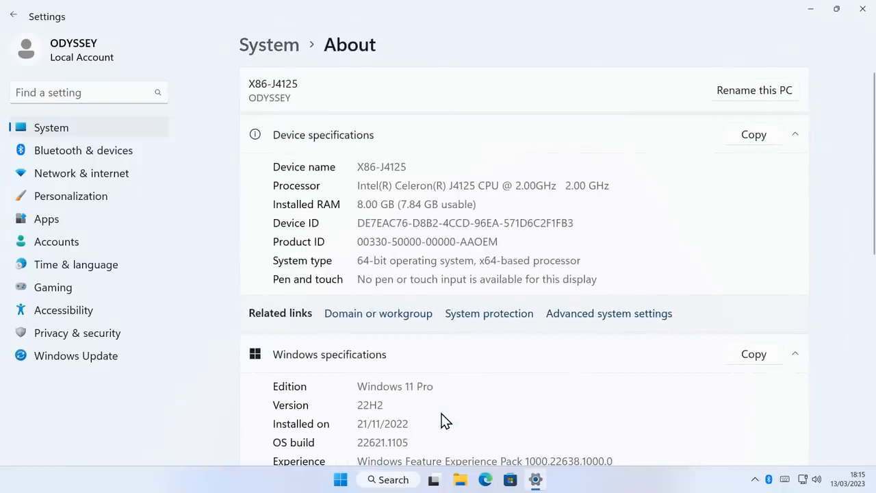
pyautogui.moveTo(451, 201)
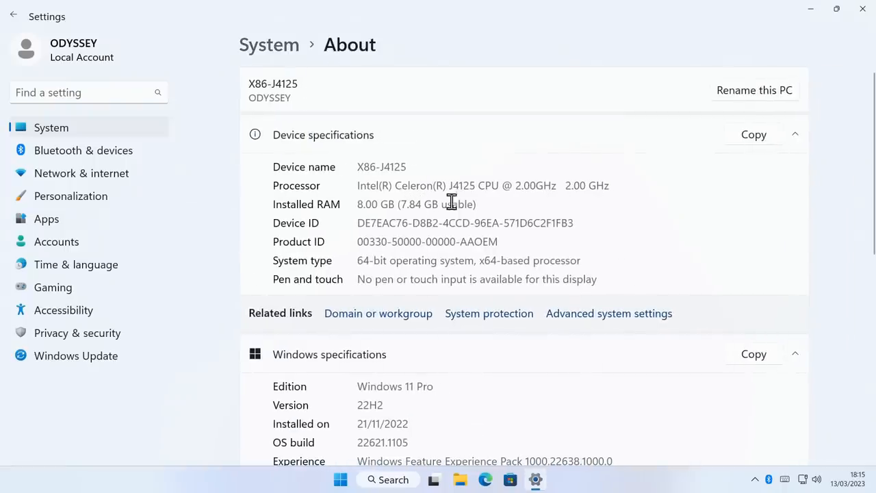
pyautogui.moveTo(517, 237)
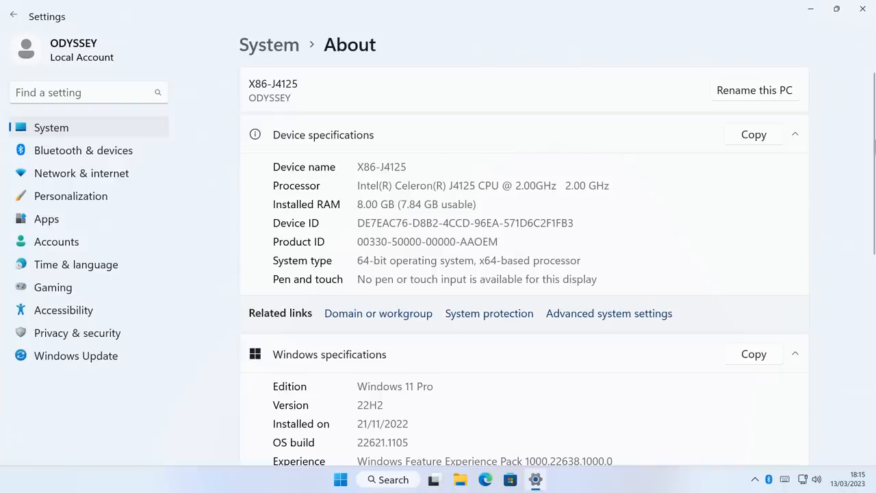
pyautogui.scroll(-3)
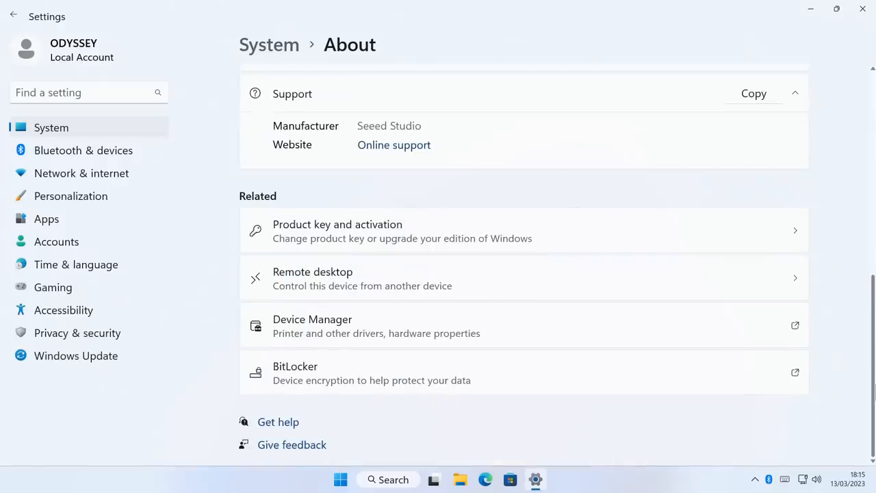
pyautogui.moveTo(717, 223)
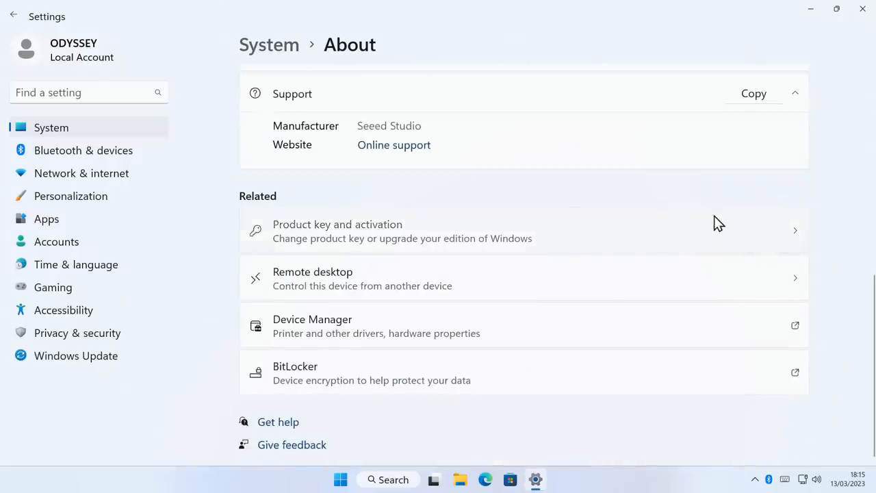
pyautogui.click(338, 231)
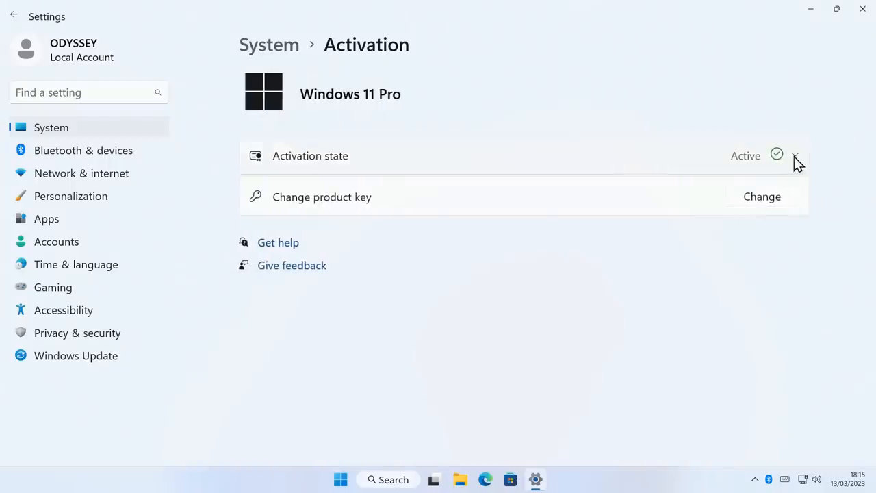
# Expand activation details, then view This PC showing Windows (C:) with 31.2 GB free of 57.3 GB
pyautogui.click(795, 156)
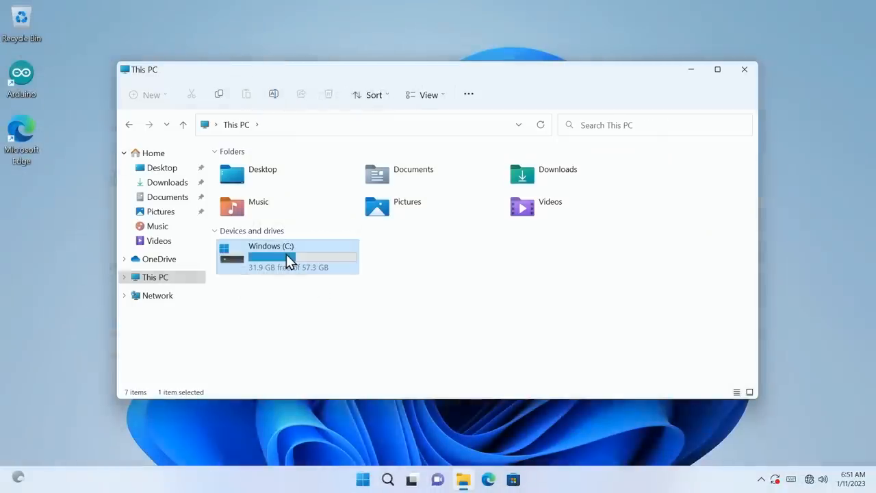
pyautogui.rightClick(287, 257)
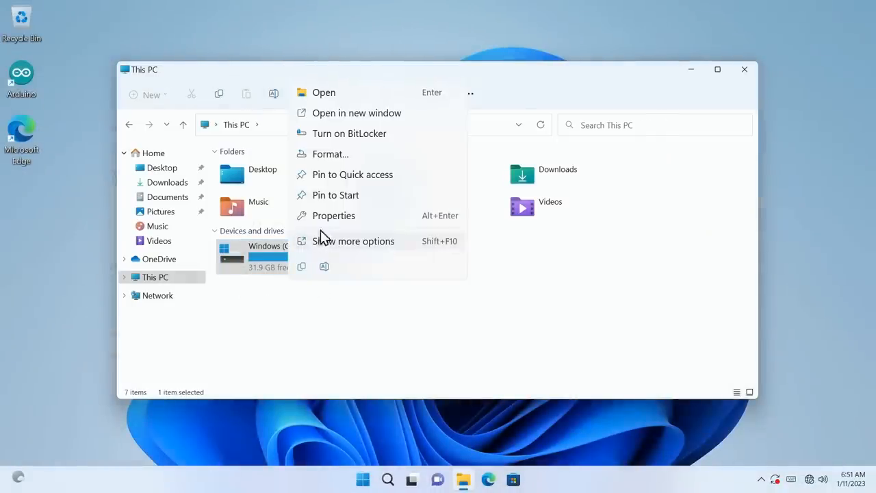
pyautogui.click(334, 215)
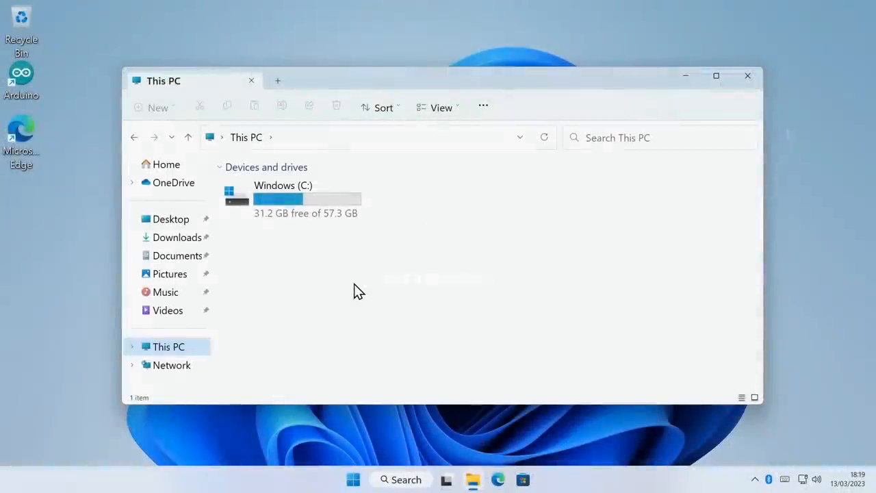
pyautogui.moveTo(291, 240)
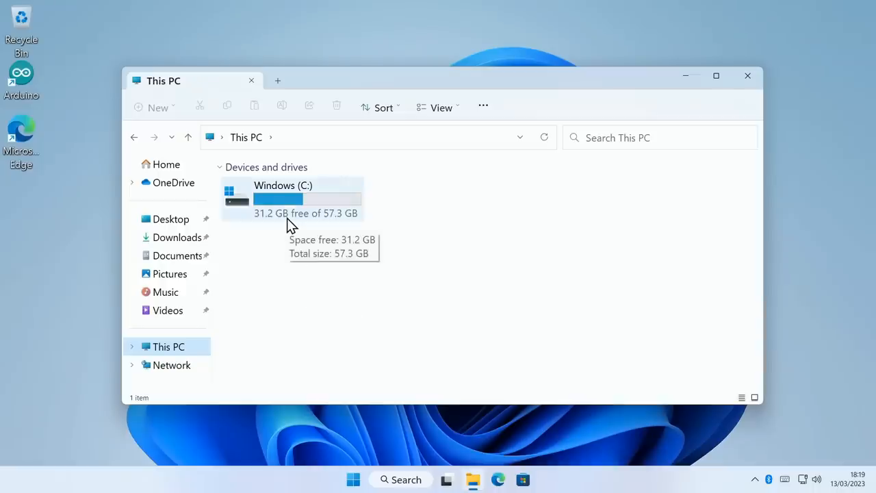
pyautogui.moveTo(329, 296)
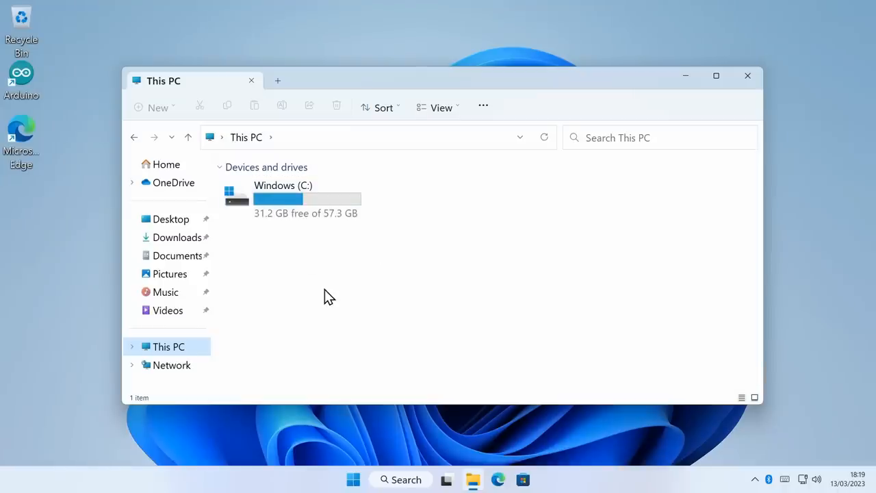
pyautogui.moveTo(369, 292)
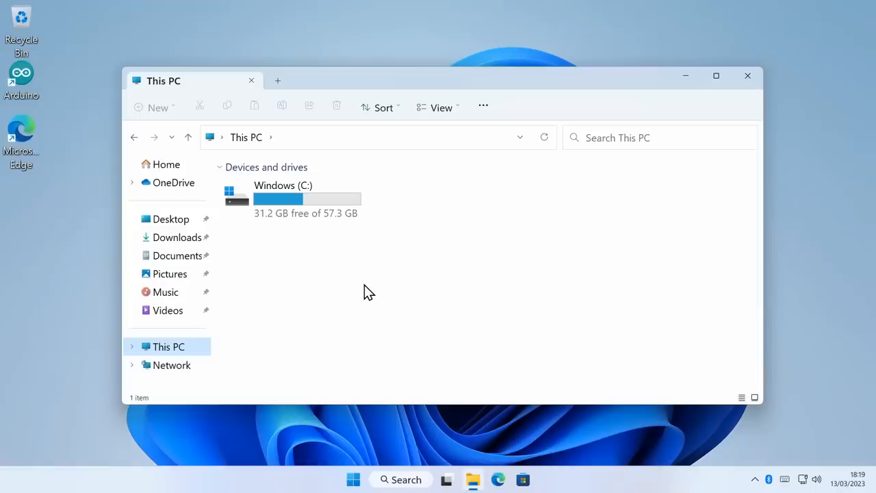
pyautogui.moveTo(747, 76)
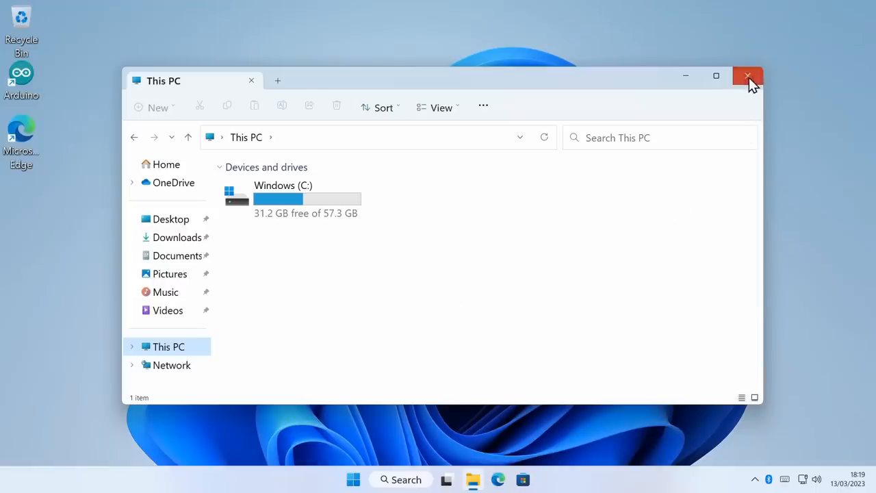
# Close This PC, browse the All apps list, and launch Edge on ExplainingComputers.com
pyautogui.click(747, 76)
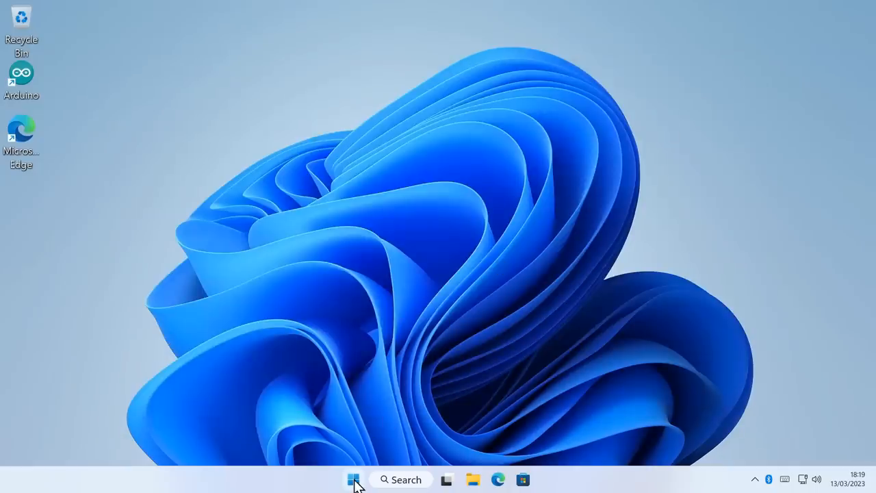
pyautogui.click(353, 479)
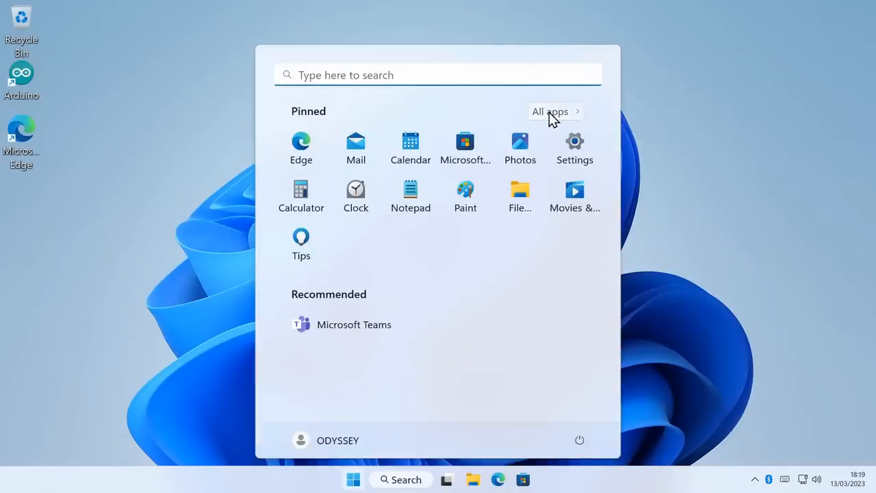
pyautogui.click(550, 111)
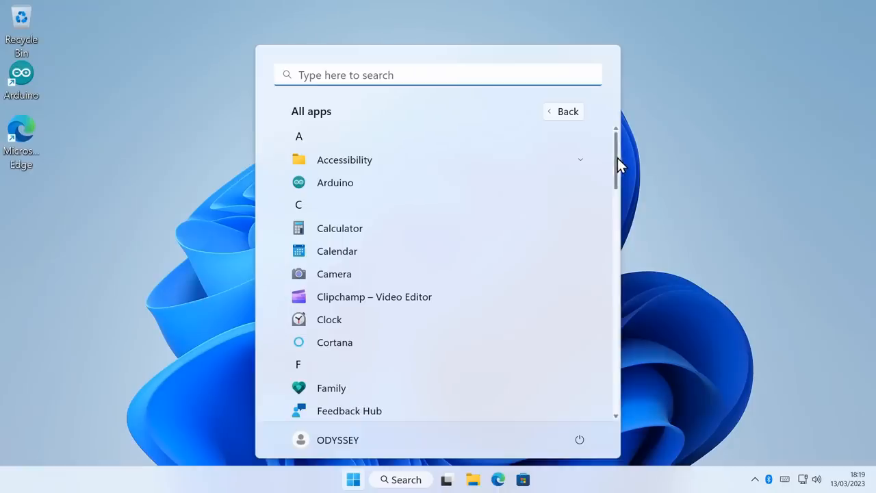
pyautogui.scroll(-3)
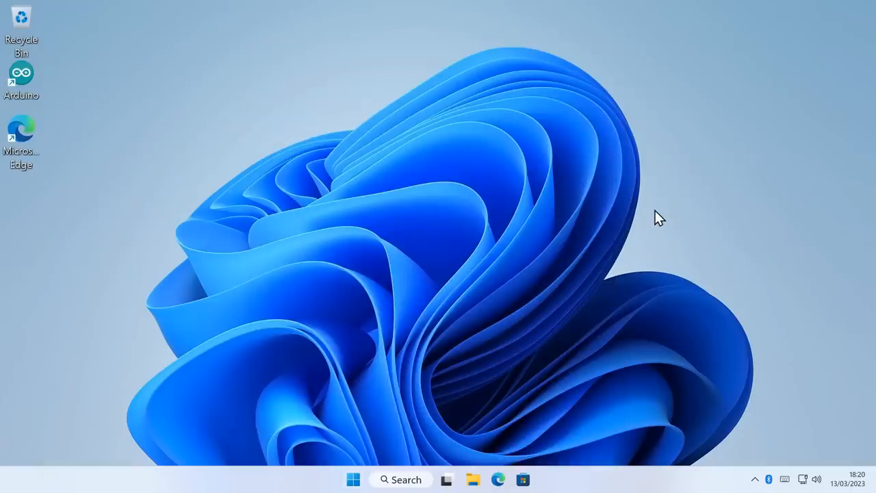
pyautogui.moveTo(284, 250)
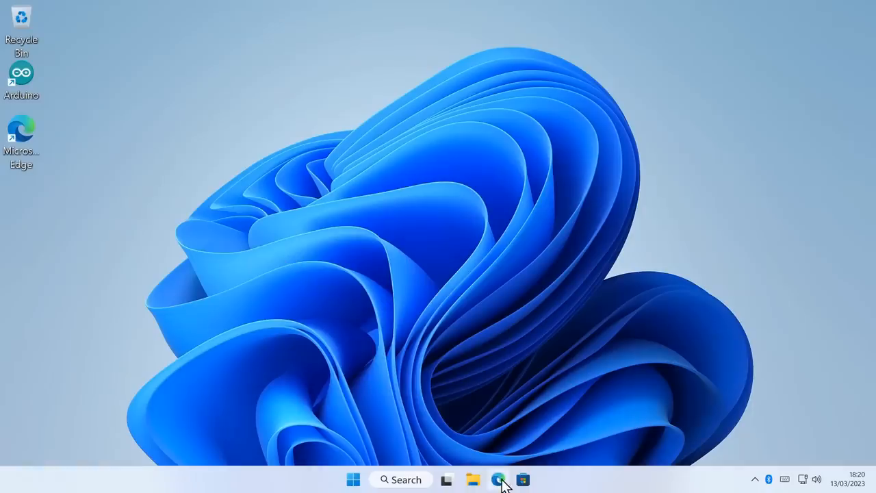
pyautogui.click(499, 480)
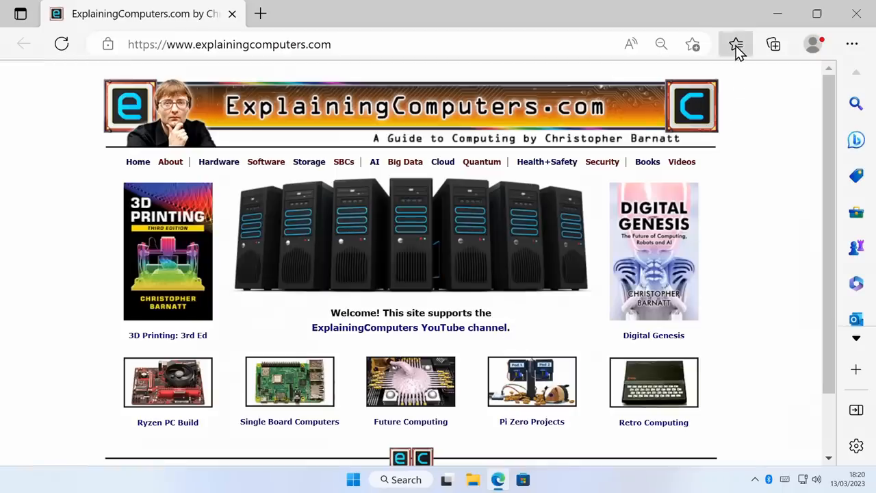
# Open the 'Sample 1080p 30fps YouTube' favourite from Edge's Favorites list
pyautogui.click(736, 44)
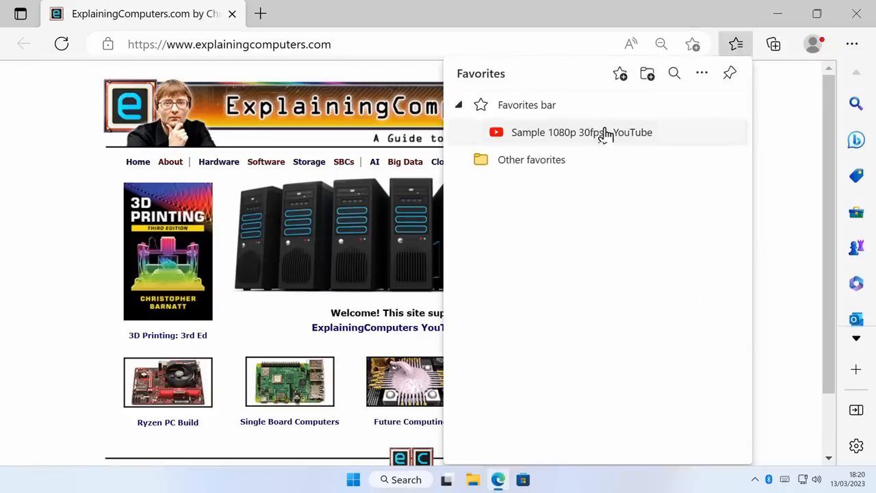
pyautogui.click(581, 132)
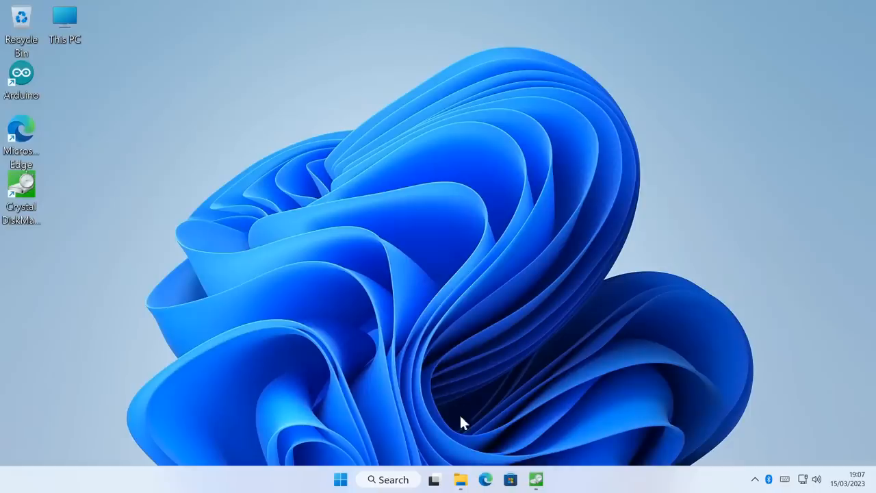
# Open This PC from the taskbar to list drives C:, D:, E: and F:
pyautogui.click(461, 480)
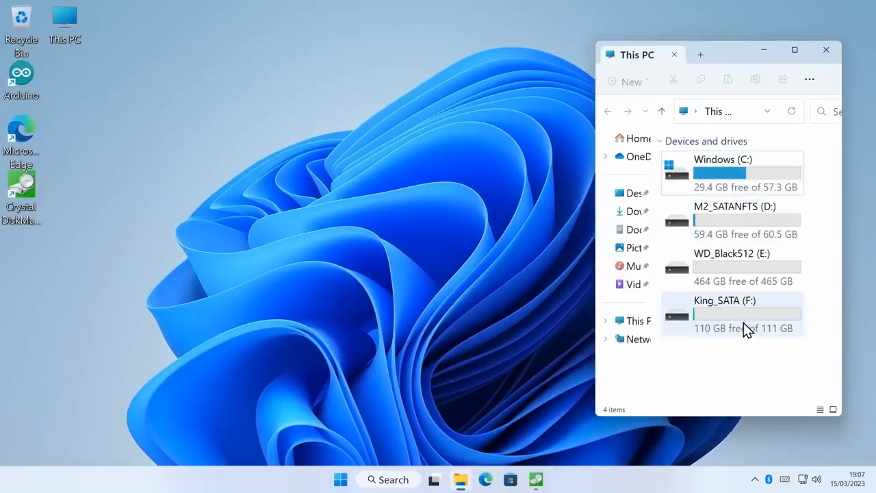
pyautogui.moveTo(746, 177)
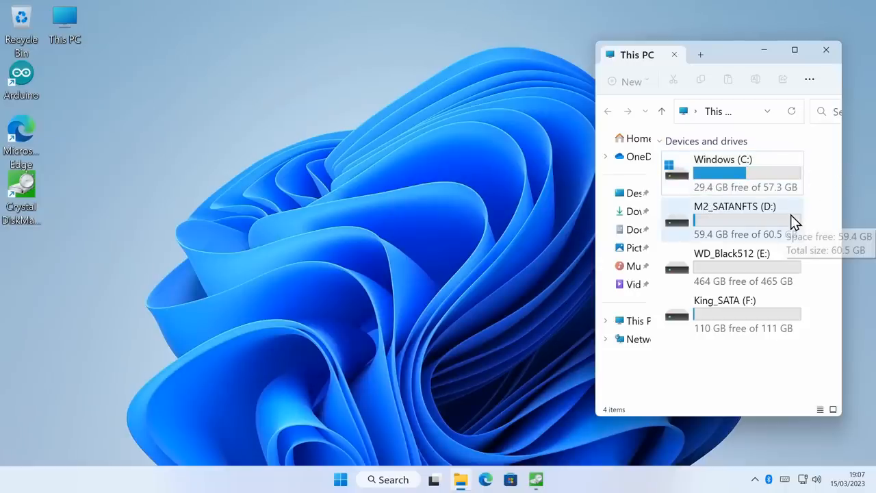
pyautogui.moveTo(760, 266)
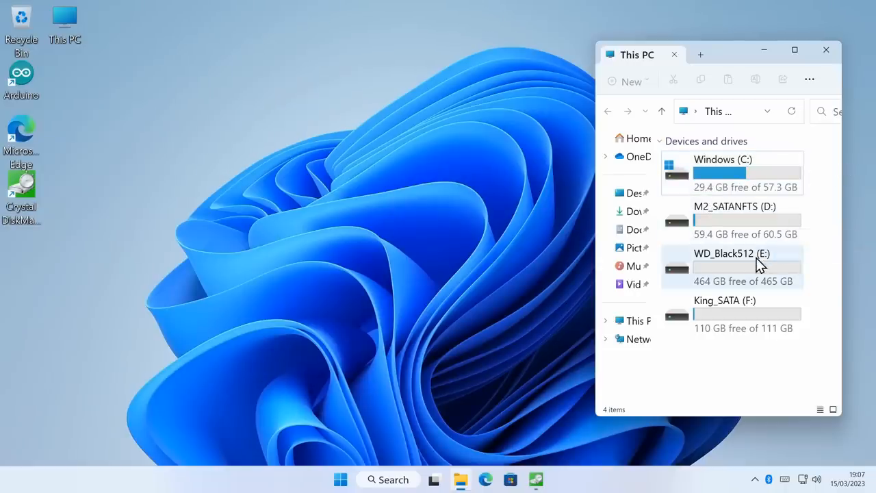
pyautogui.moveTo(739, 322)
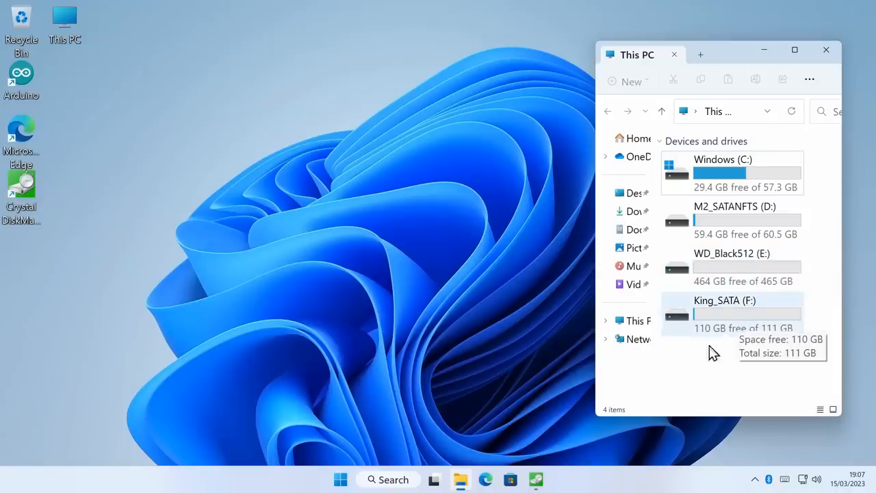
# Launch CrystalDiskMark 8.0.4 from the taskbar with drive C:, 1 run, 1GiB
pyautogui.click(536, 479)
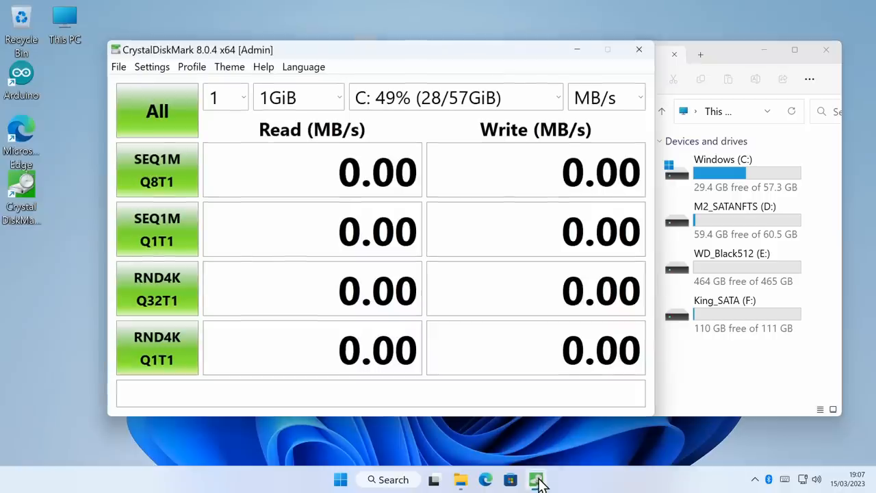
pyautogui.moveTo(459, 115)
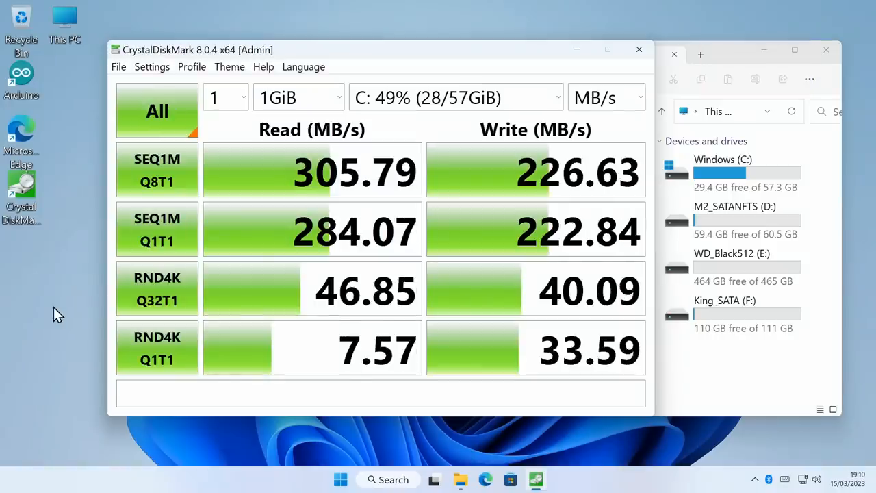
pyautogui.moveTo(121, 323)
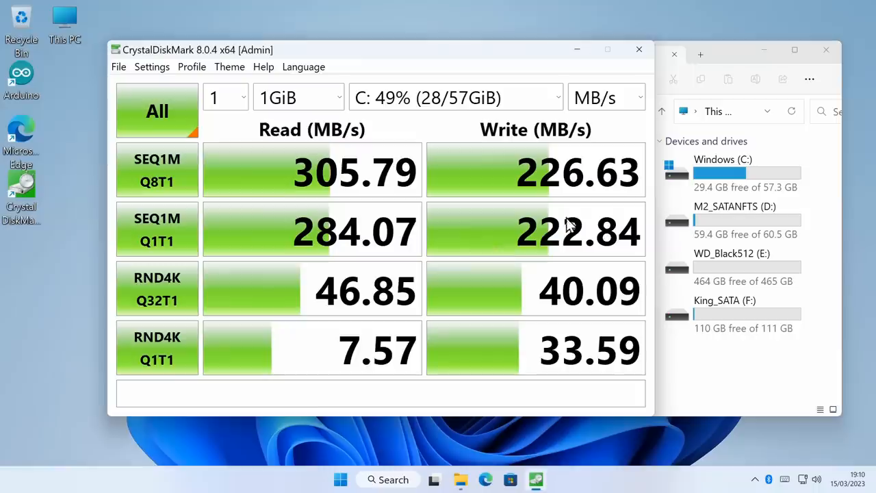
pyautogui.moveTo(370, 209)
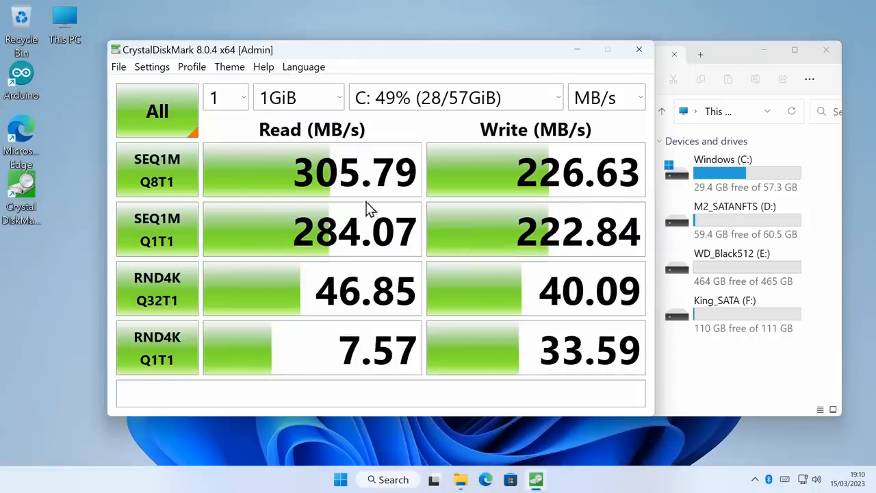
pyautogui.moveTo(352, 198)
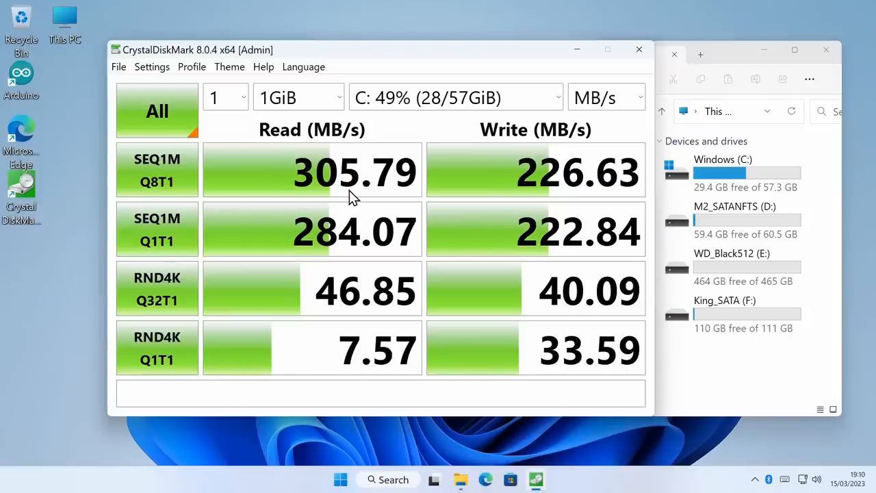
pyautogui.moveTo(370, 227)
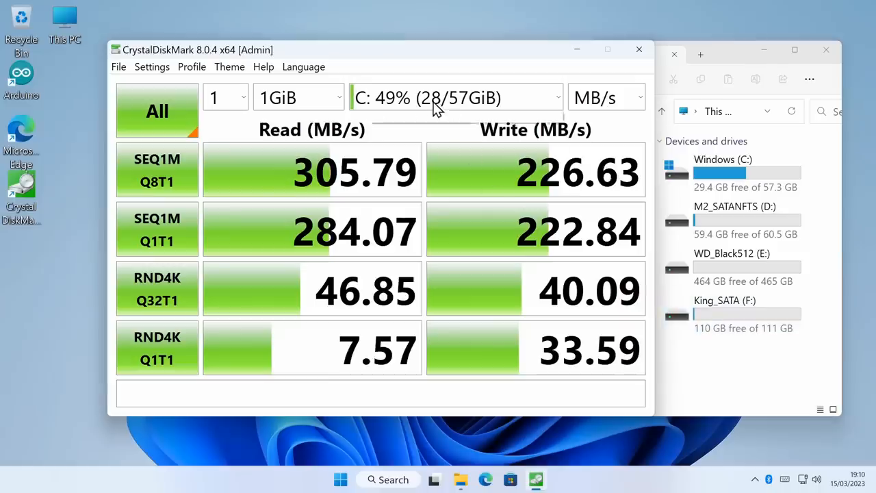
# Select the 112 GiB F: drive and run All tests: 556.61 MB/s read, 437.12 MB/s write
pyautogui.click(456, 97)
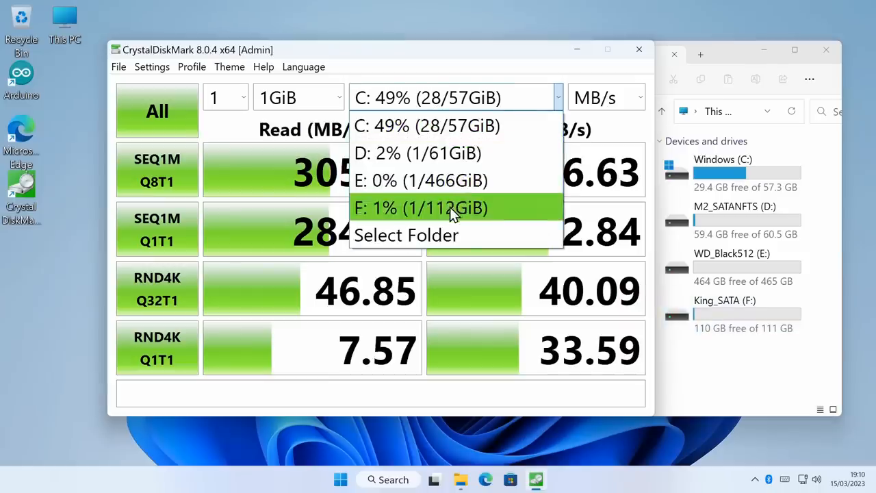
pyautogui.click(421, 208)
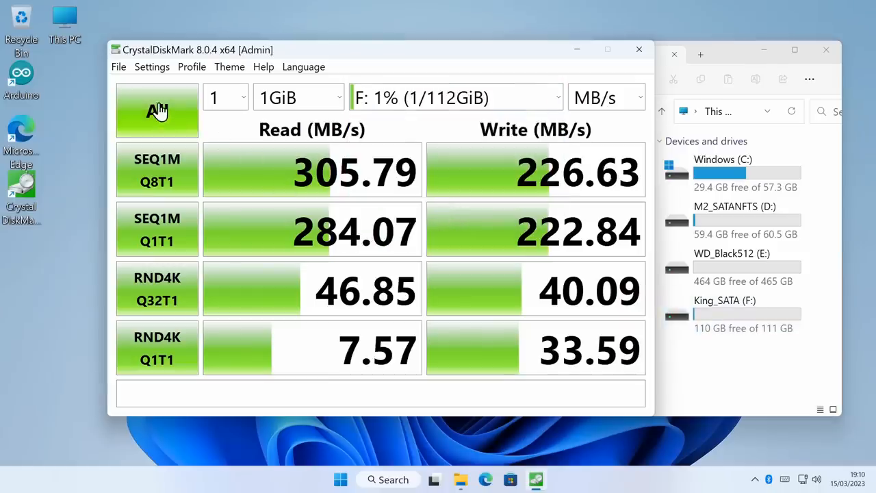
pyautogui.click(157, 110)
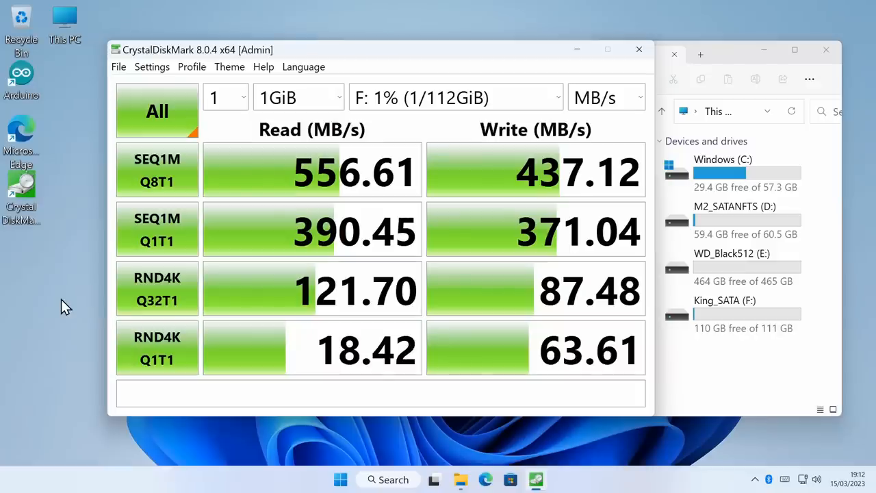
pyautogui.moveTo(291, 209)
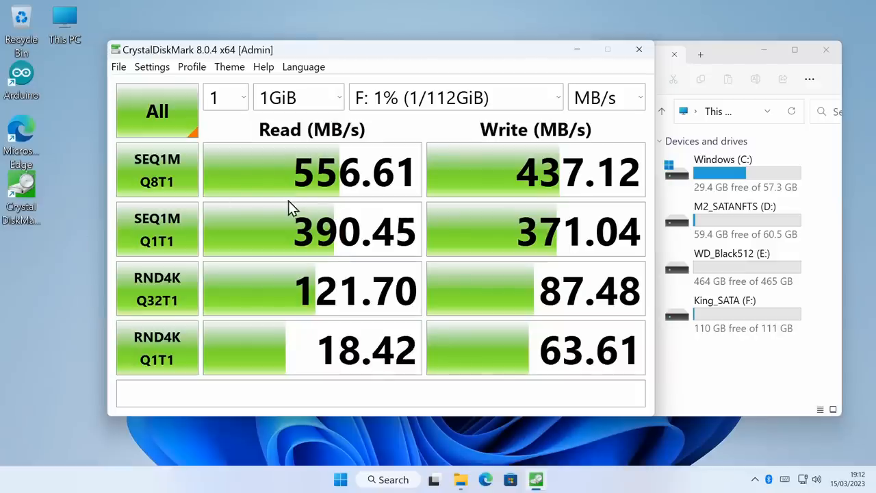
pyautogui.moveTo(402, 203)
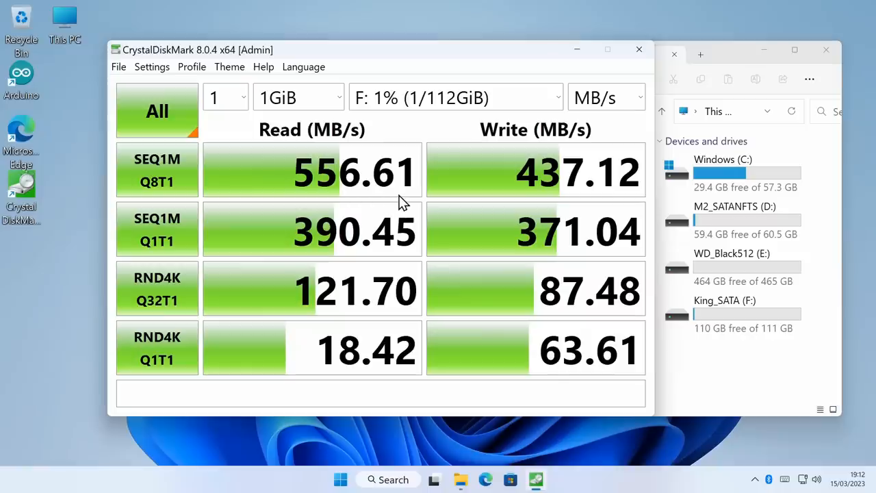
pyautogui.moveTo(517, 132)
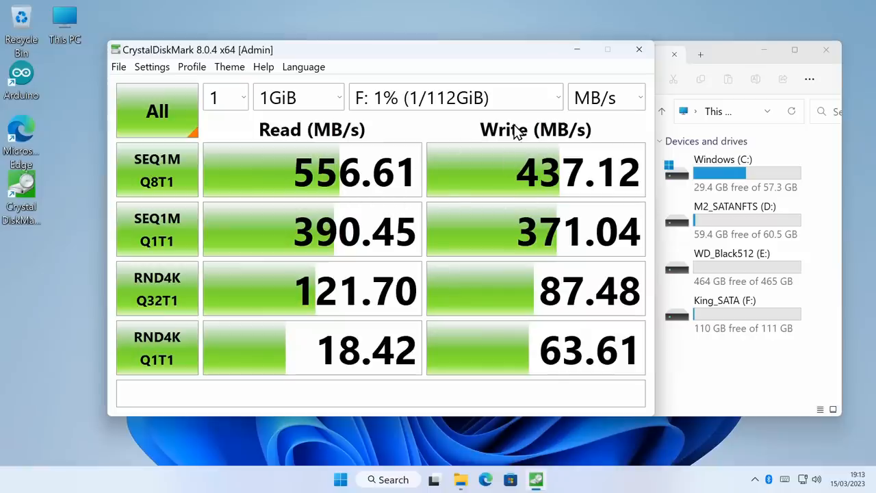
pyautogui.moveTo(548, 188)
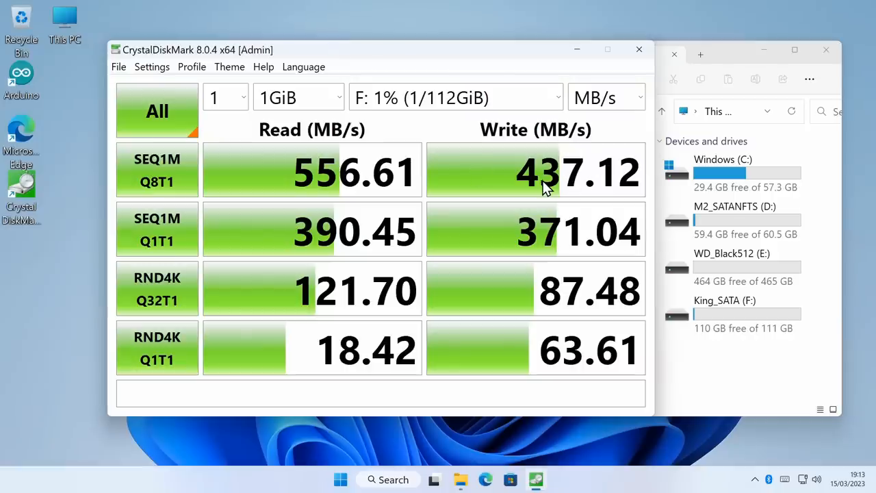
pyautogui.moveTo(551, 160)
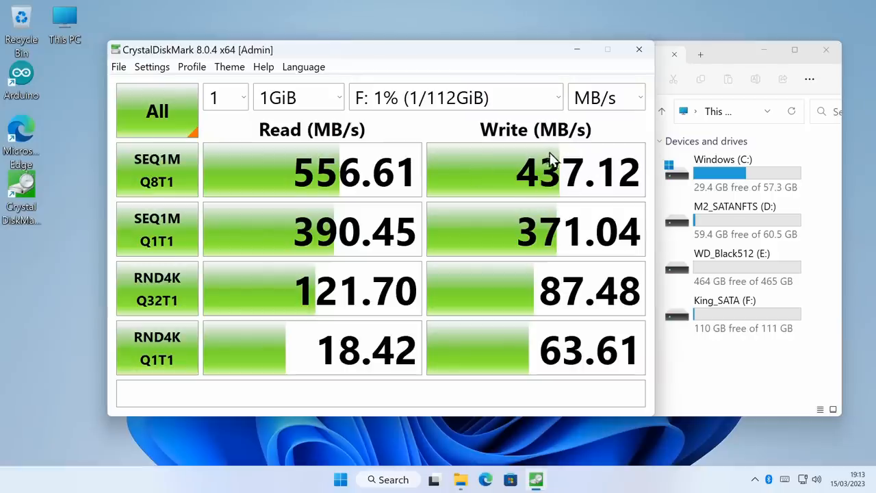
pyautogui.moveTo(541, 190)
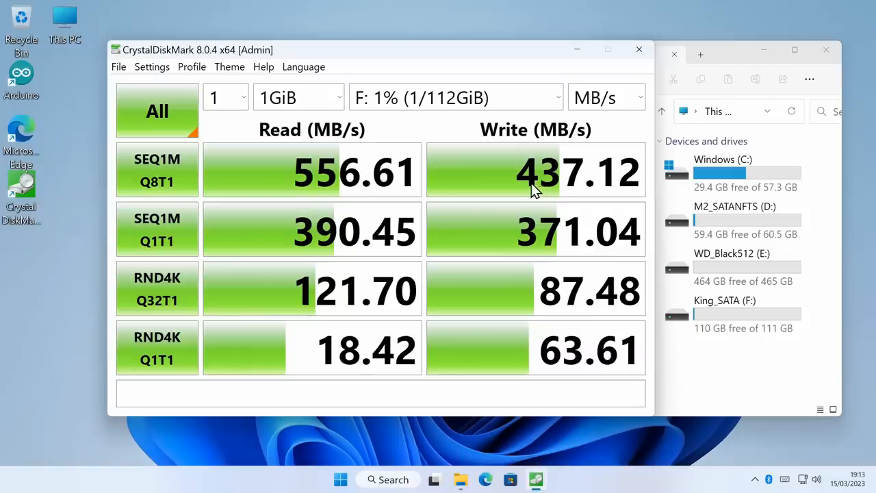
pyautogui.moveTo(330, 206)
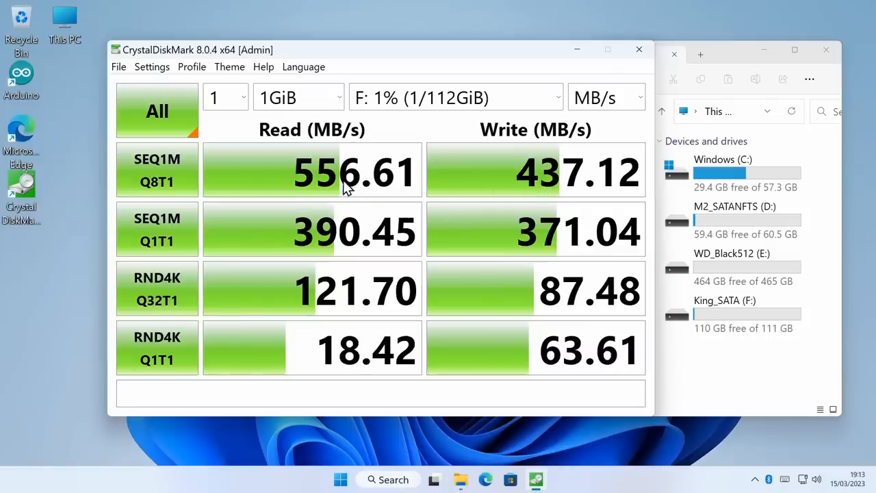
pyautogui.moveTo(390, 230)
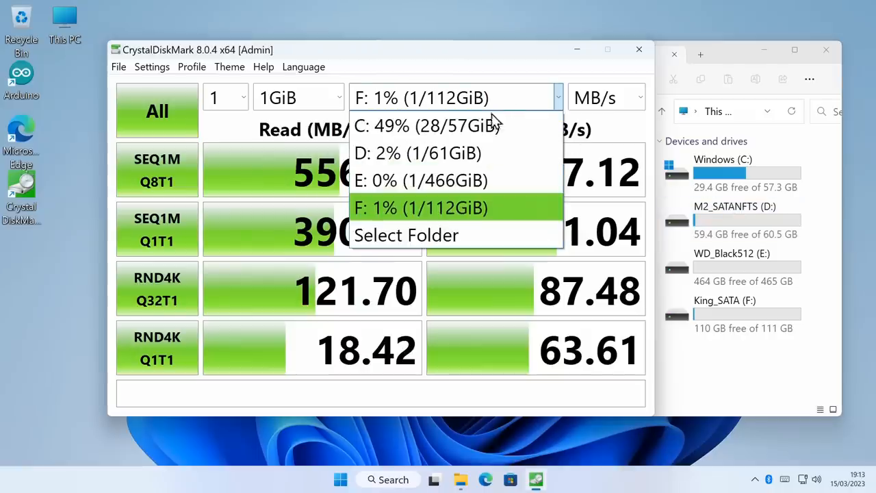
# Choose the 61 GiB D: drive and run All: 559.29 MB/s read, 510.38 MB/s write
pyautogui.click(417, 153)
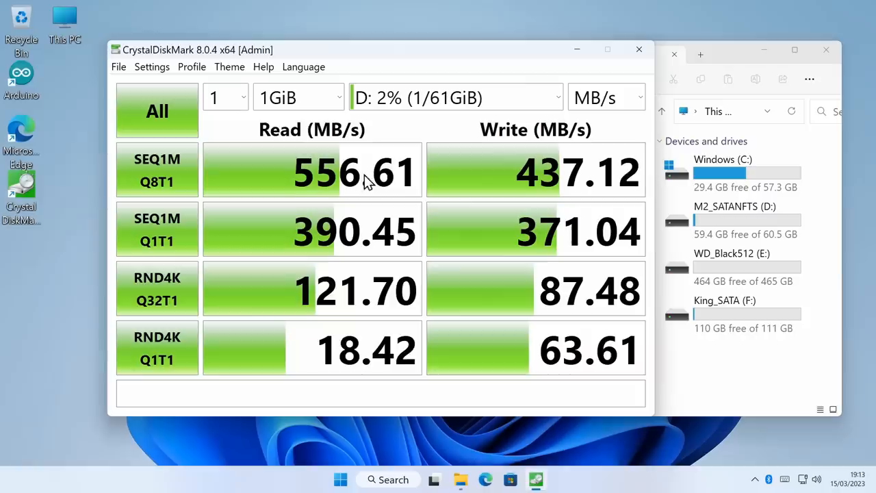
pyautogui.click(157, 111)
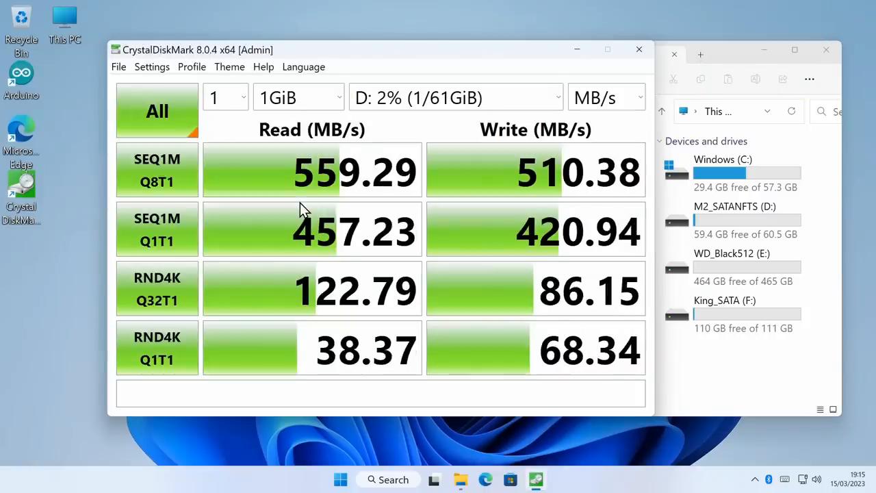
pyautogui.moveTo(322, 221)
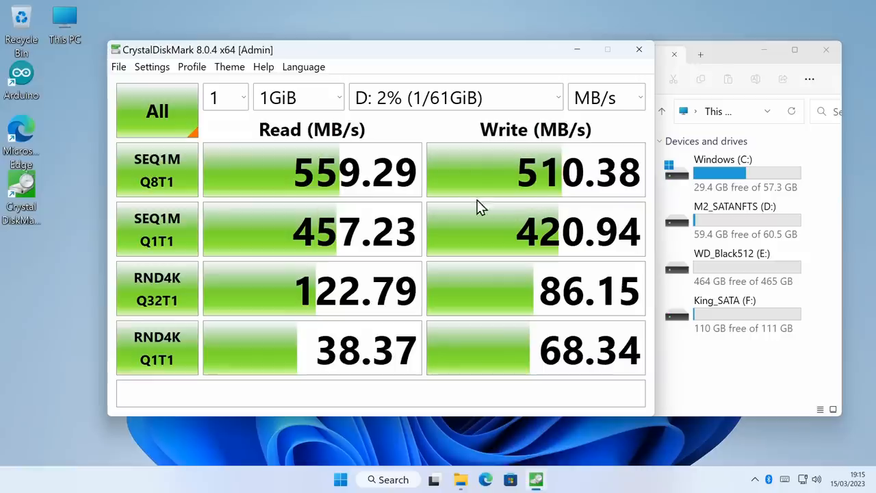
pyautogui.moveTo(360, 200)
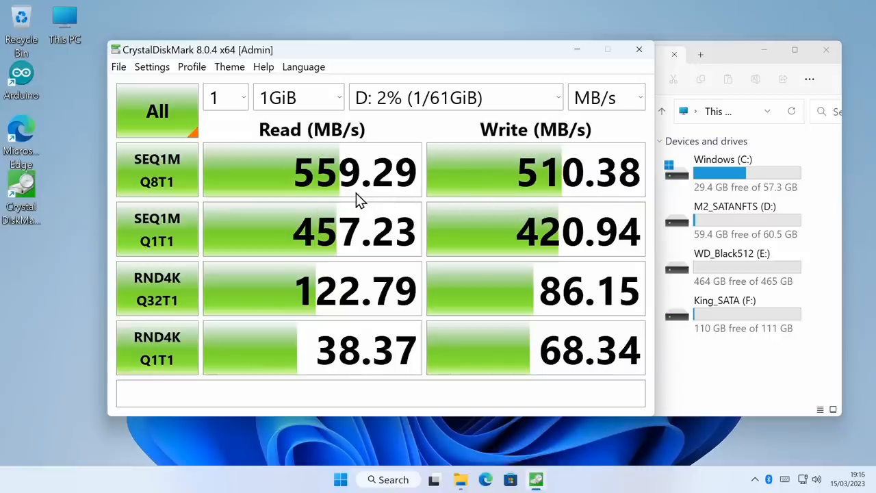
pyautogui.moveTo(424, 212)
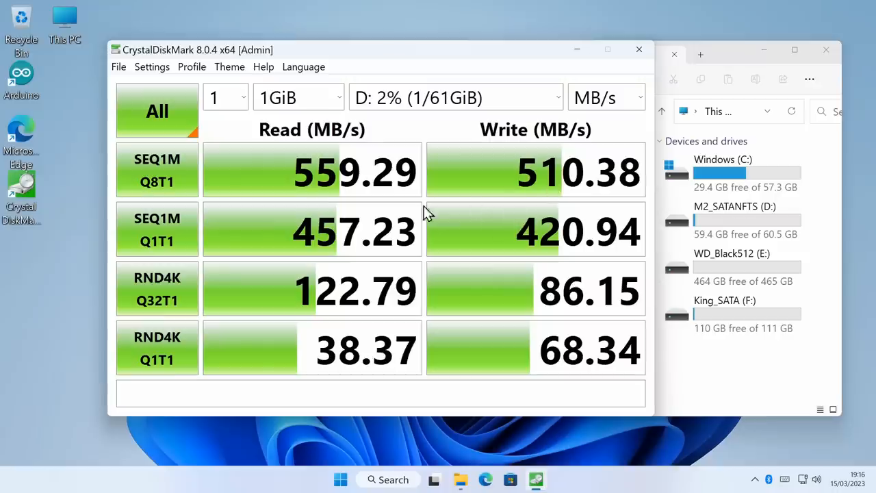
pyautogui.moveTo(356, 198)
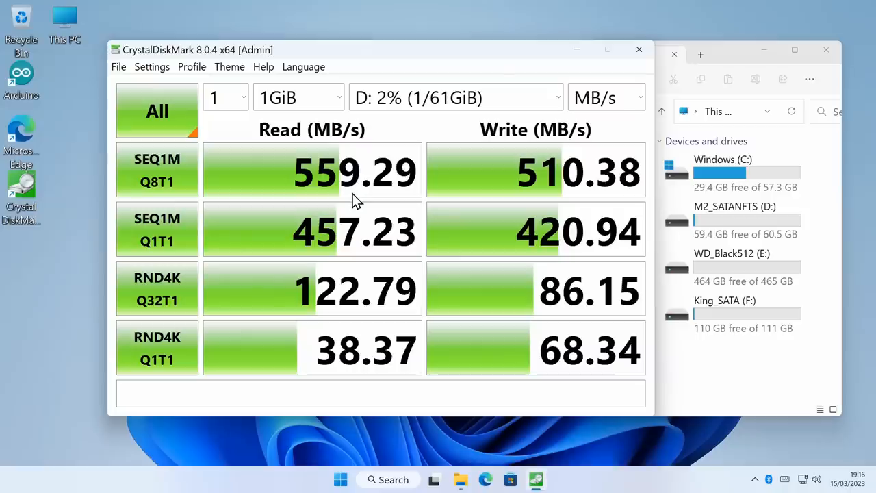
pyautogui.moveTo(661, 250)
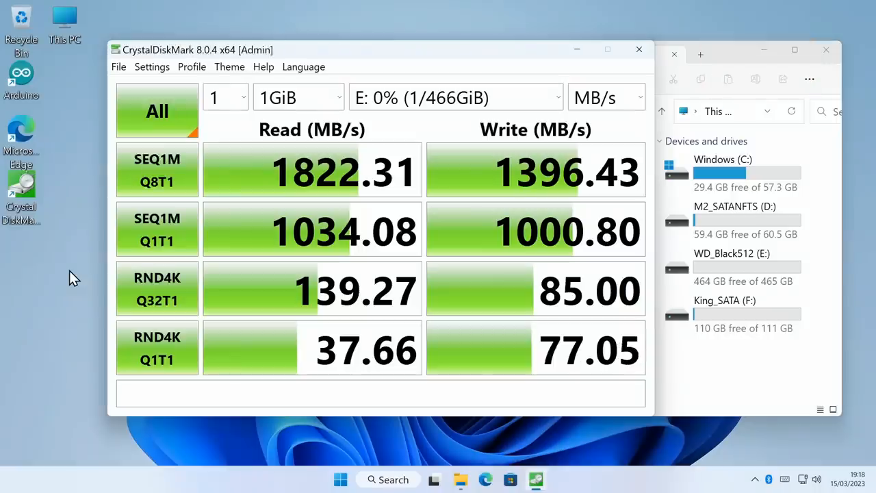
pyautogui.moveTo(527, 213)
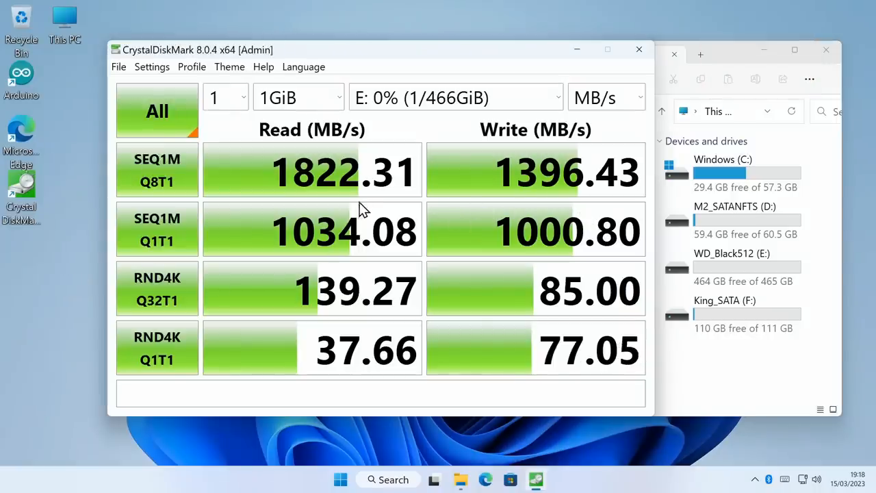
pyautogui.moveTo(354, 207)
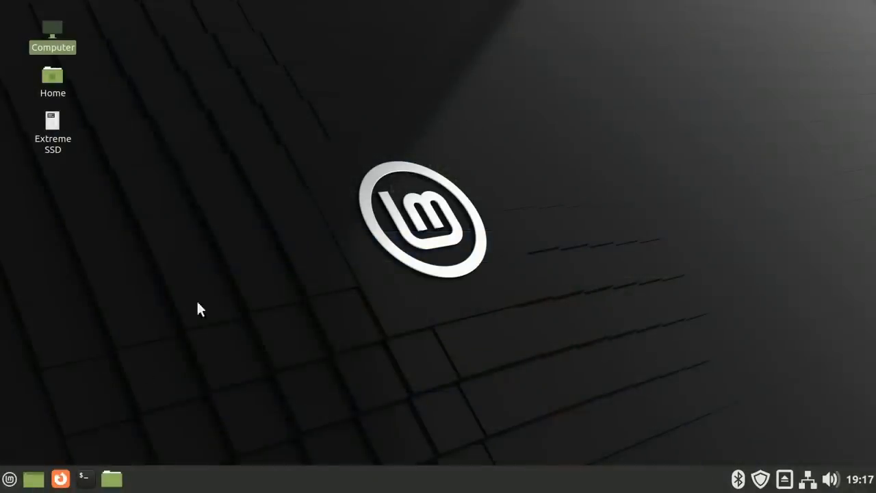
# Restart Linux Mint from the menu to enter the Aptio BIOS setup
pyautogui.click(9, 478)
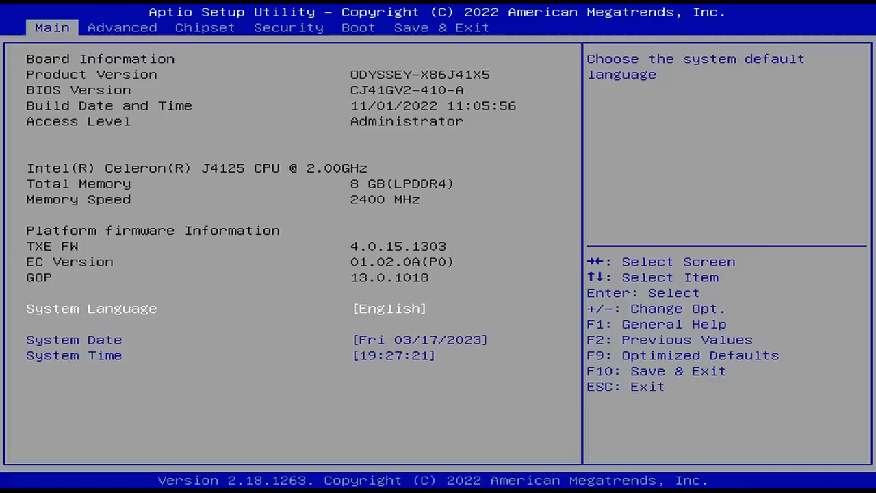
# Disable eMMC Support, save changes and reset, then boot the ubuntu entry
pyautogui.click(122, 27)
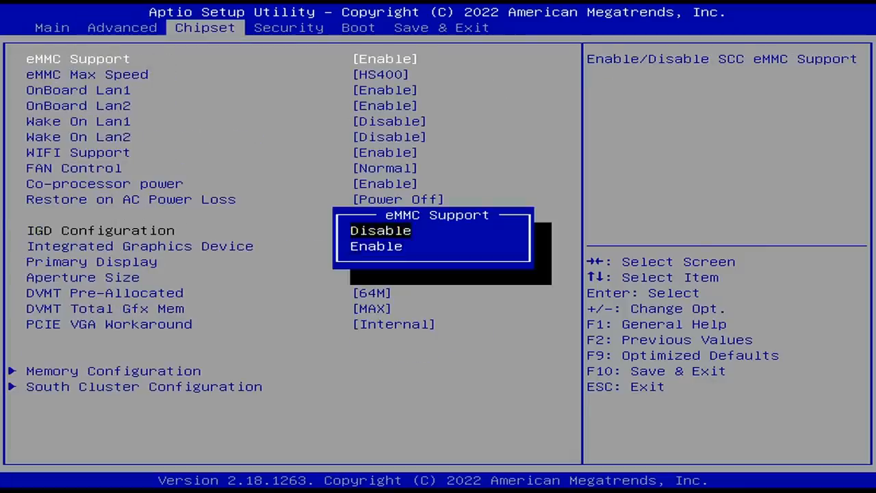
pyautogui.click(358, 27)
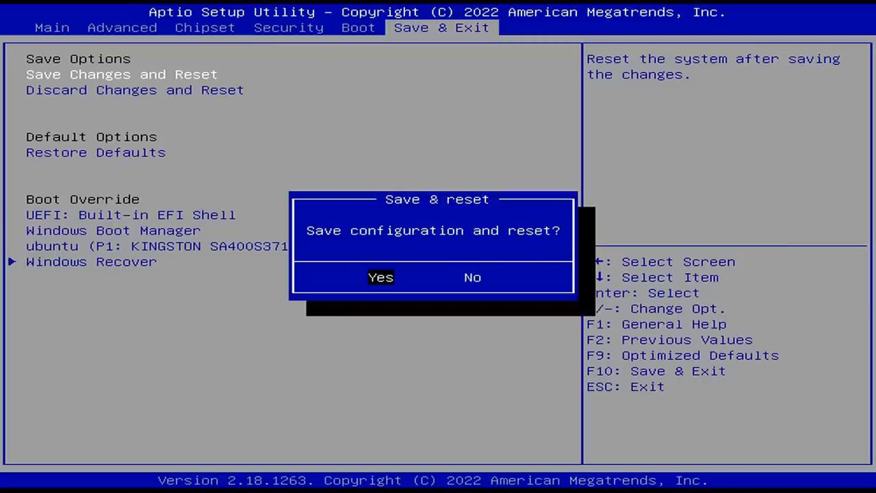
pyautogui.click(380, 278)
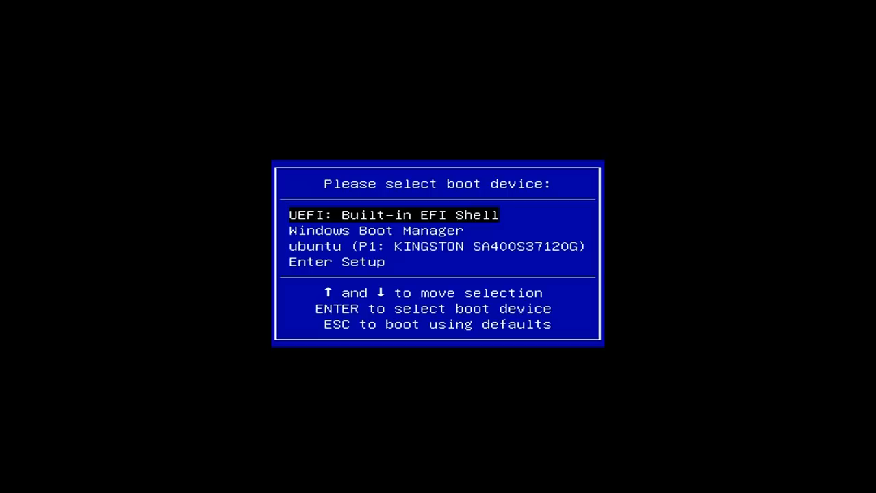
pyautogui.press('Down')
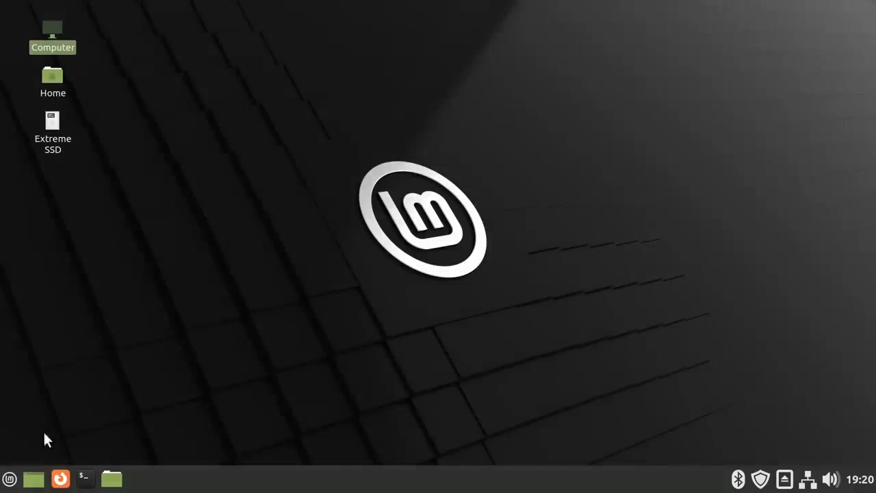
# Launch GIMP from the Mint menu and create a new 1920×1080 image
pyautogui.click(10, 479)
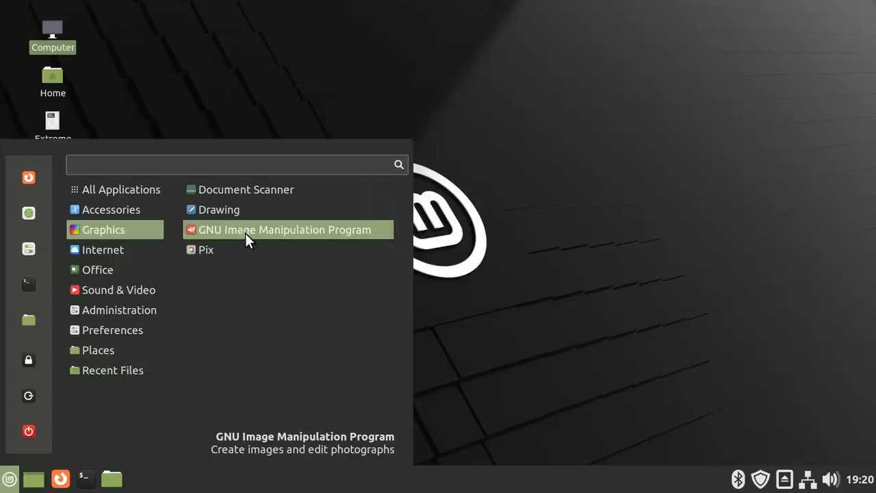
pyautogui.click(284, 229)
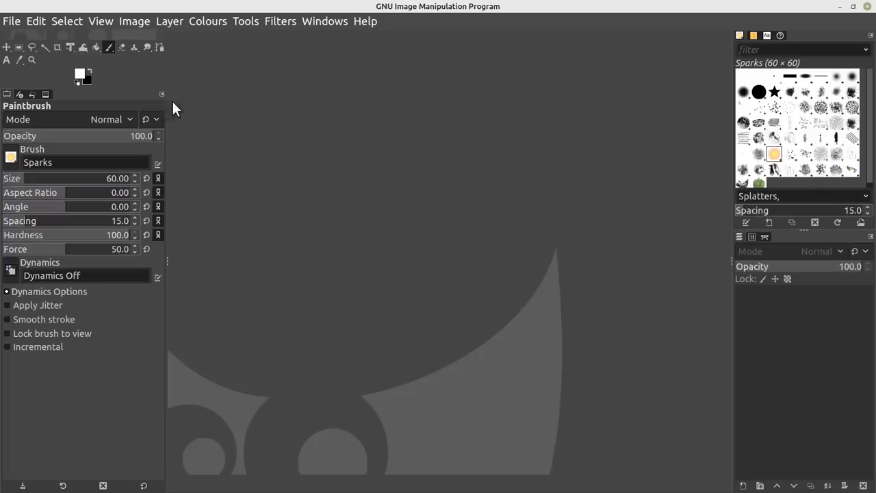
pyautogui.click(11, 21)
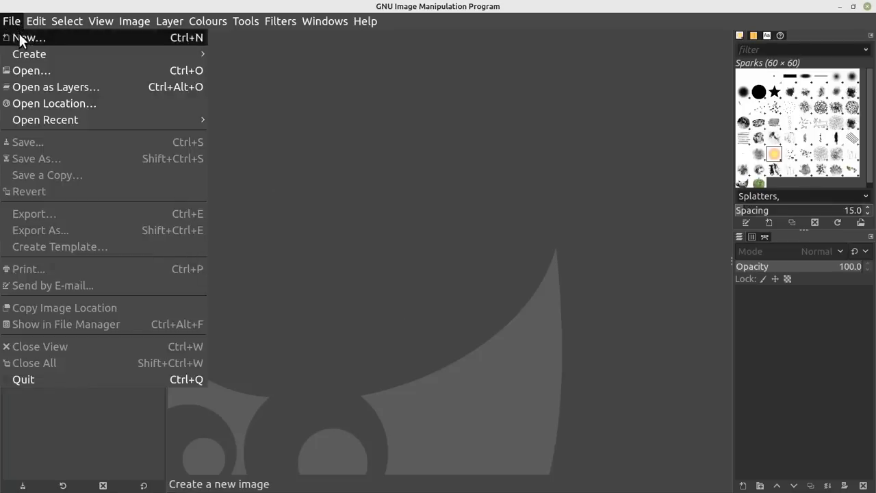
pyautogui.click(29, 38)
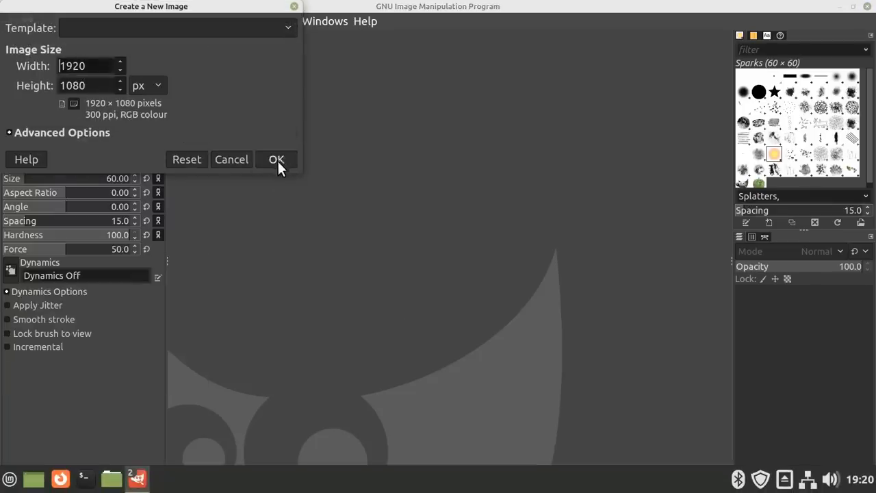
pyautogui.click(277, 159)
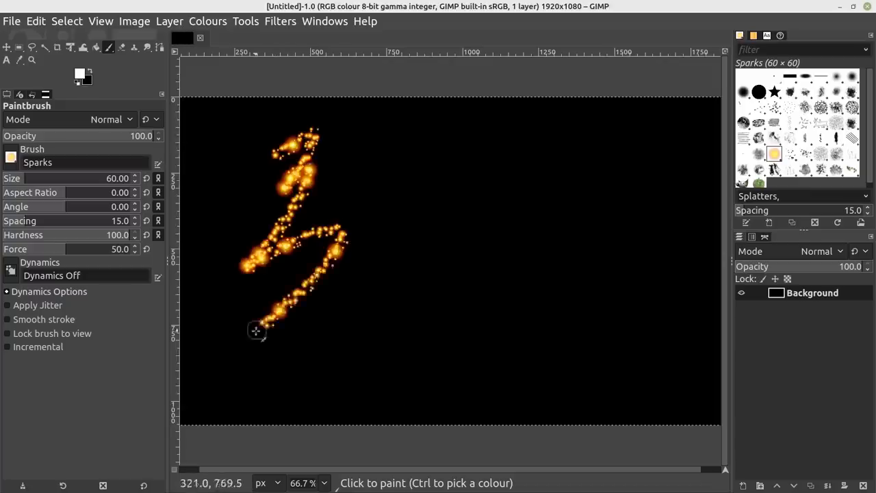
# Paint golden Sparks brush strokes across the black canvas, then quit GIMP
pyautogui.moveTo(257, 331); pyautogui.dragTo(568, 393)
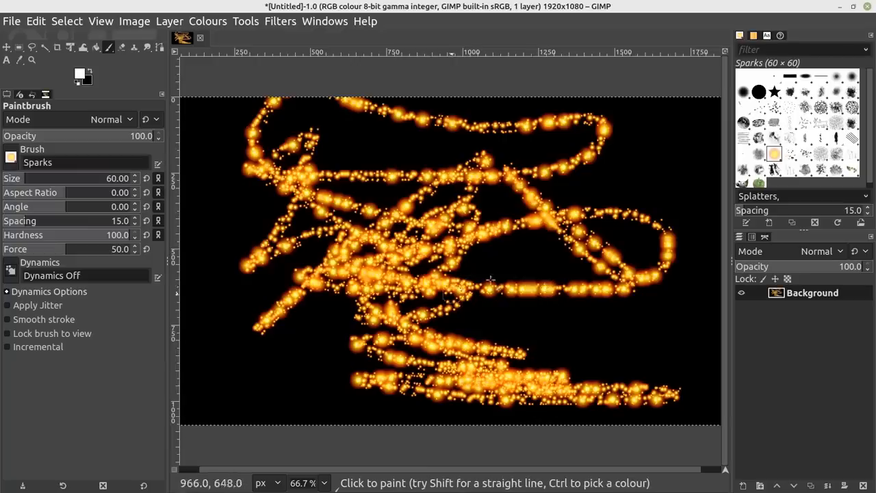
pyautogui.click(11, 20)
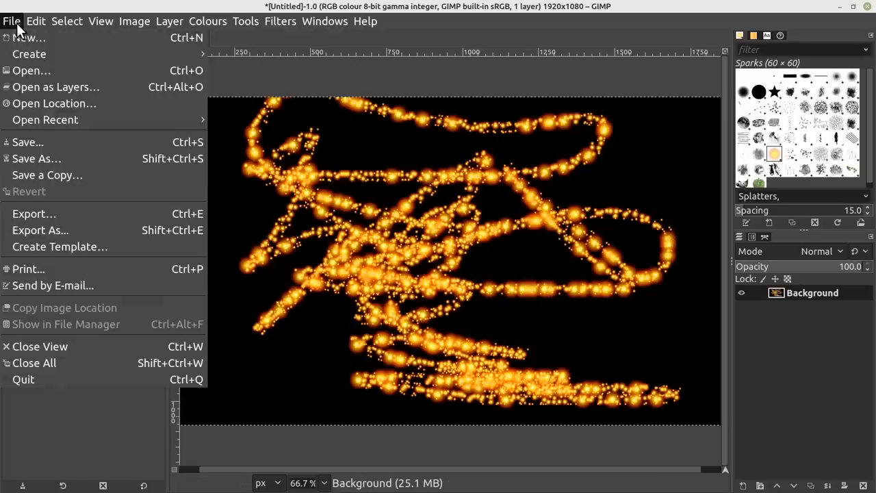
pyautogui.click(23, 379)
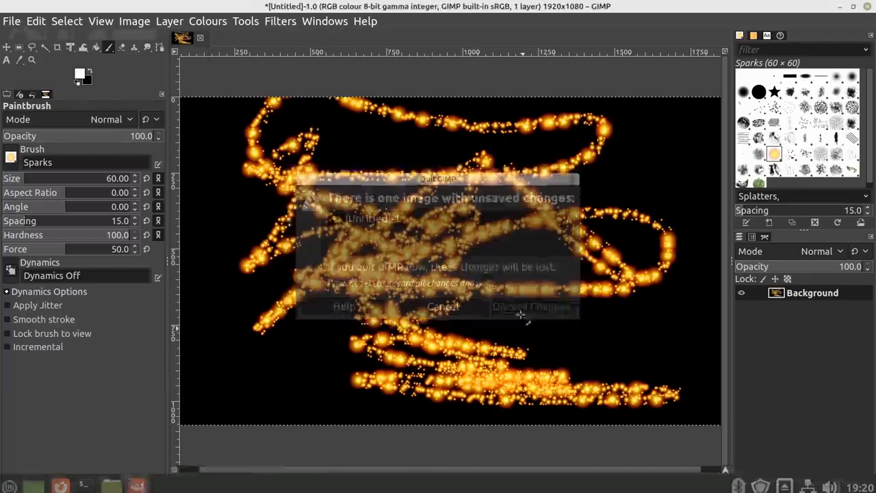
# Discard the unsaved sparks image so GIMP closes to the Mint desktop
pyautogui.click(534, 306)
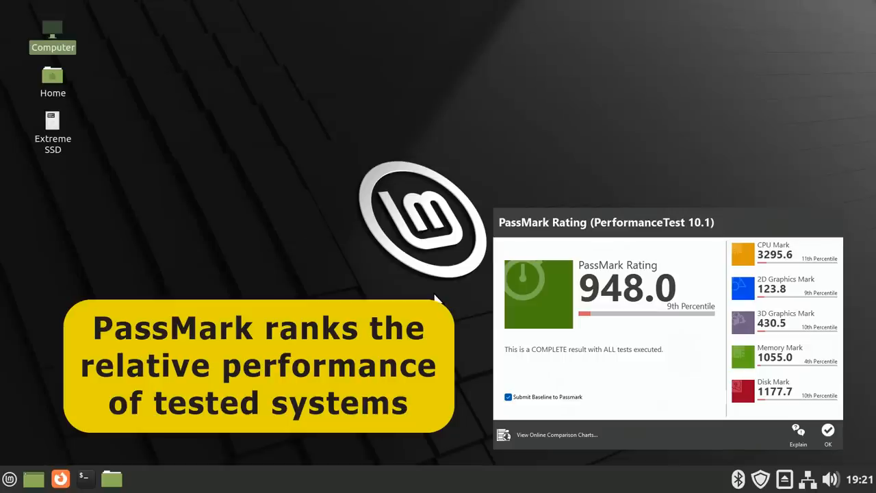
pyautogui.moveTo(496, 125)
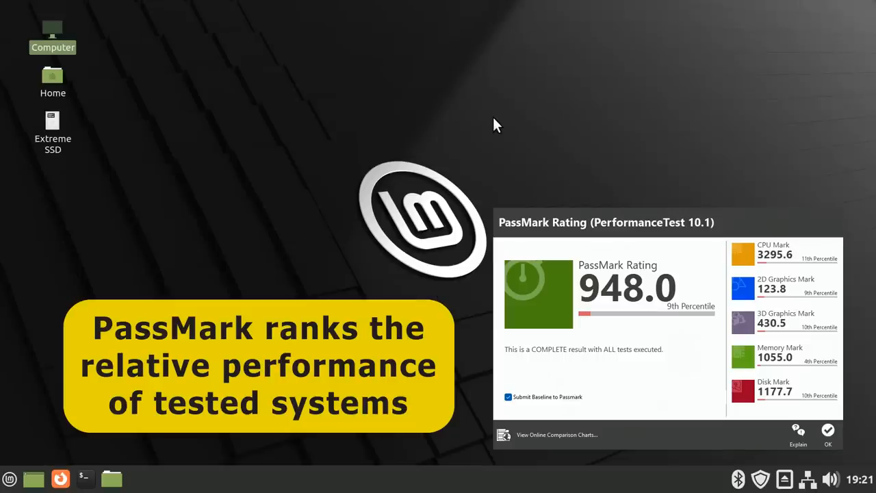
pyautogui.moveTo(556, 178)
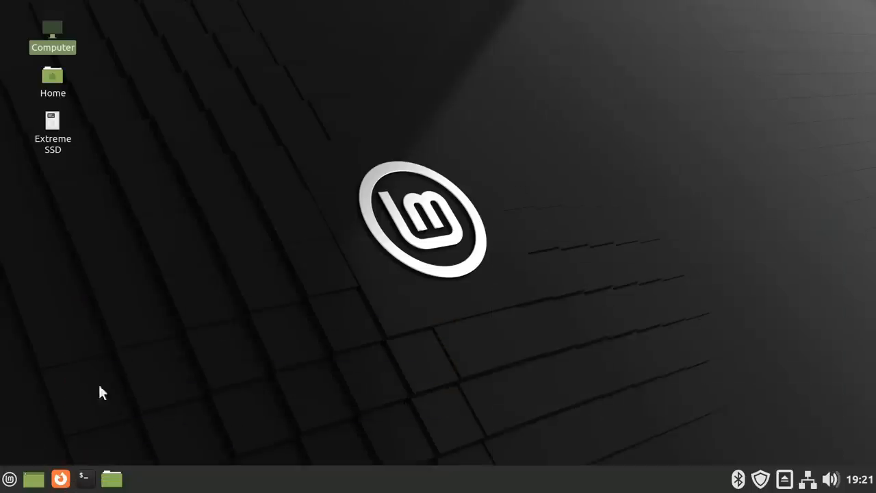
# Launch Kdenlive from the Mint menu and load the OdysseyV2.kdenlive project
pyautogui.click(10, 478)
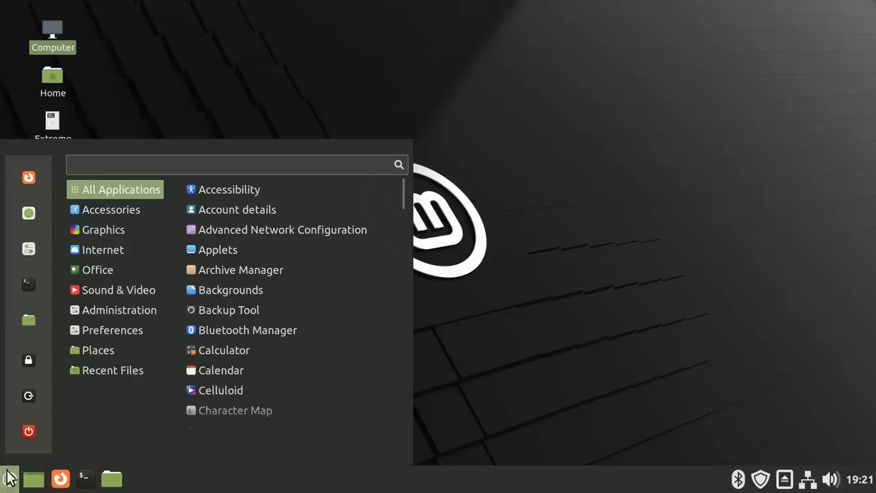
pyautogui.click(118, 289)
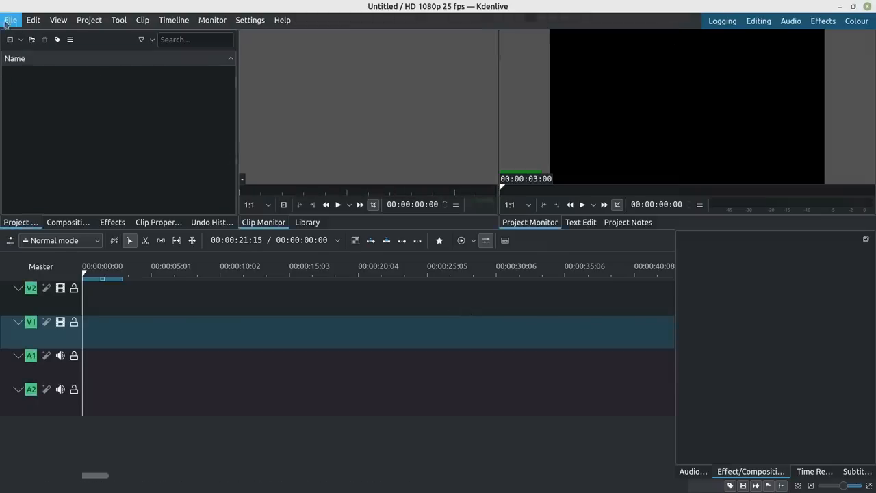
pyautogui.click(10, 19)
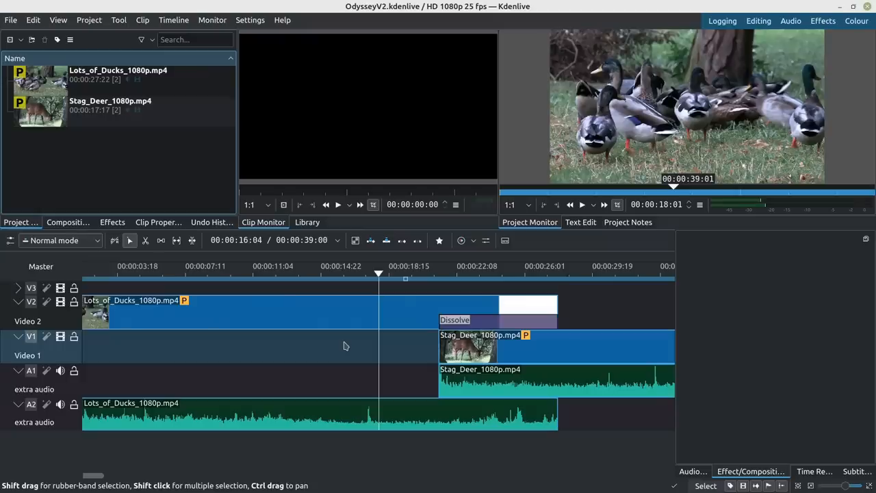
pyautogui.click(581, 205)
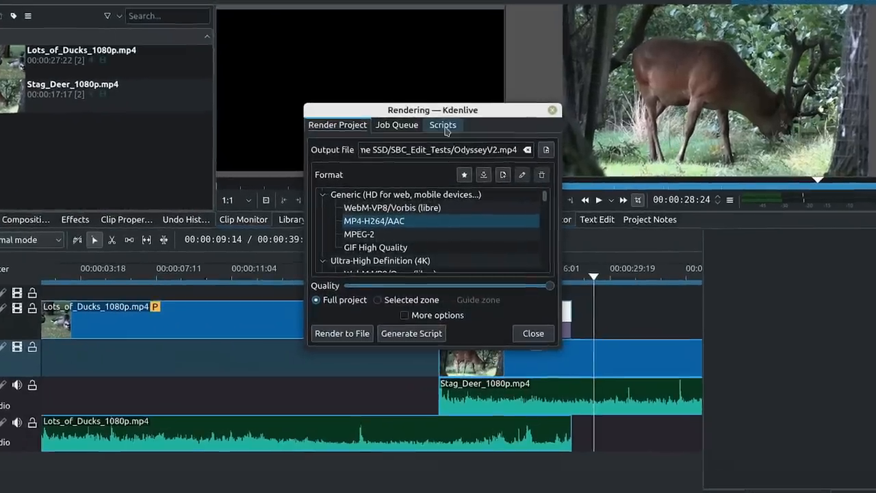
# Show the Rendering dialog's Scripts tab listing the OdysseyV2.mlt render script
pyautogui.click(442, 125)
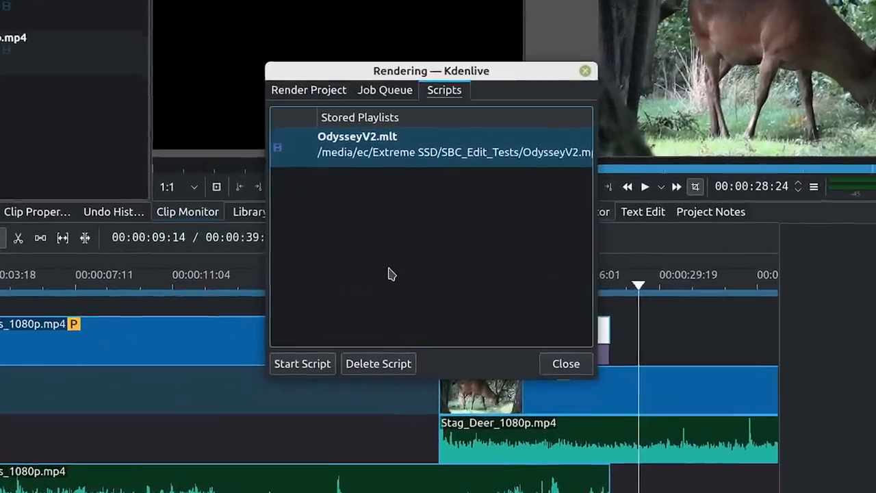